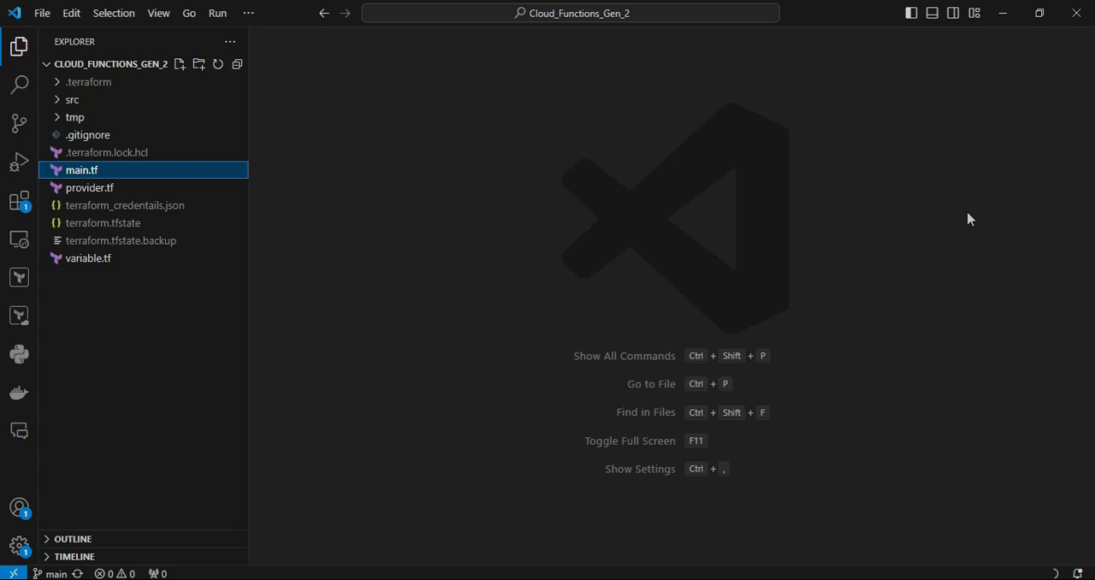
pyautogui.moveTo(773, 277)
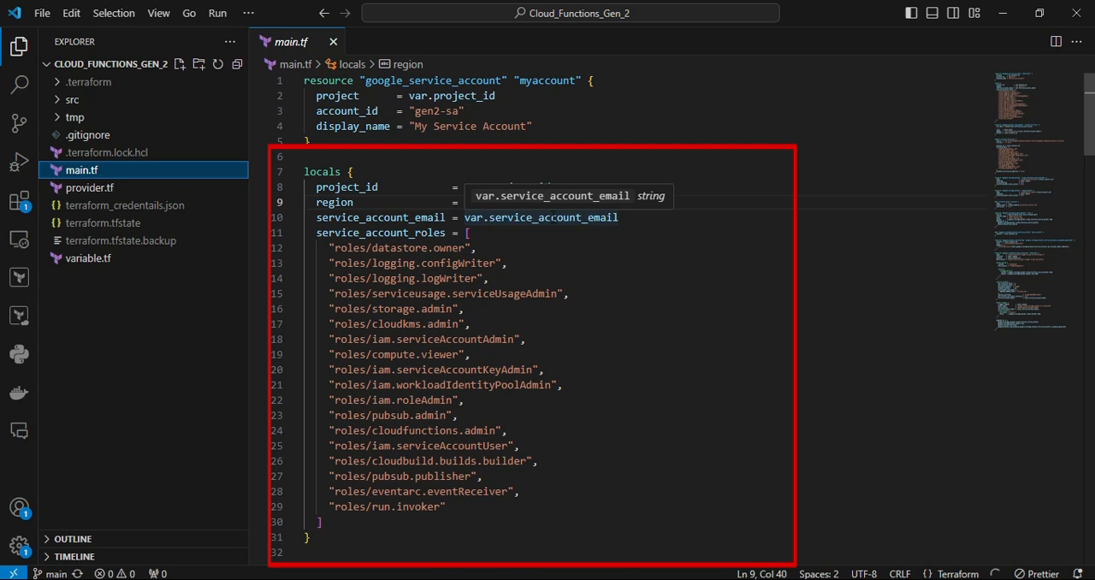
# Step: Scroll through main.tf's google_service_account resource and the locals role list
pyautogui.scroll(-3)
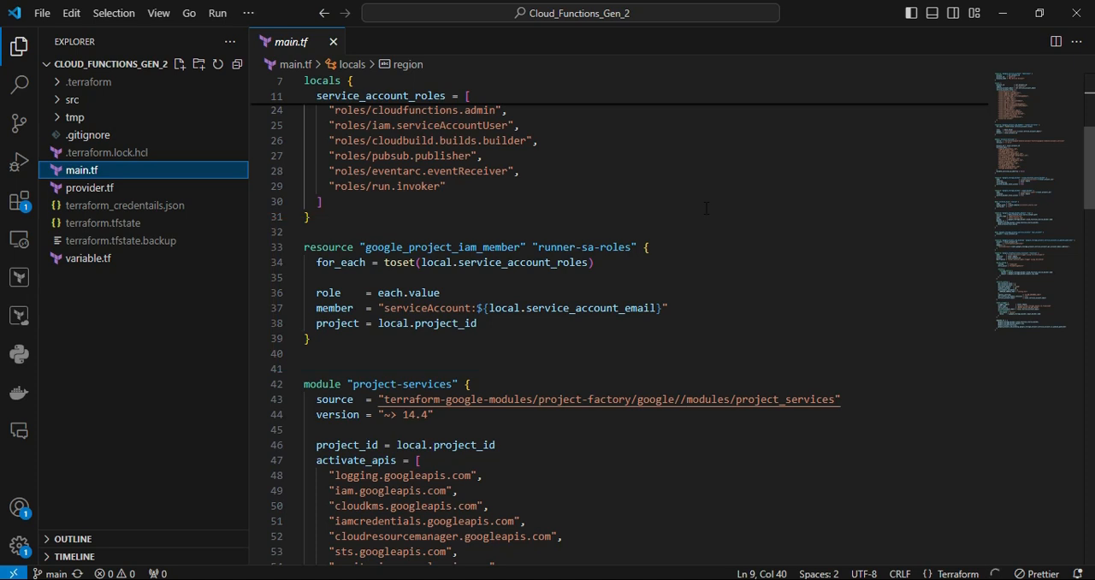
pyautogui.scroll(-3)
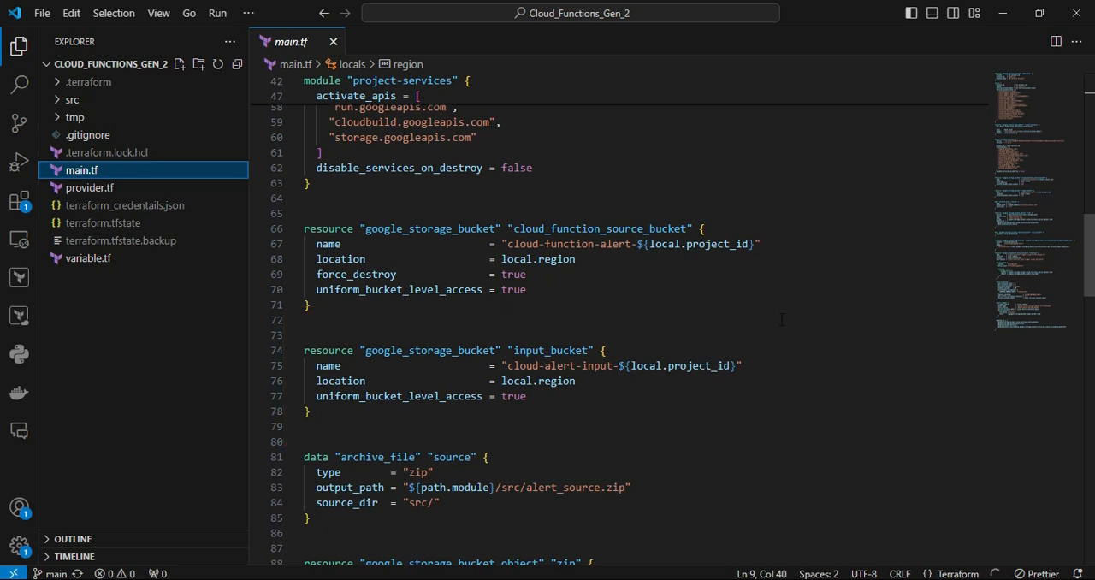
pyautogui.scroll(-3)
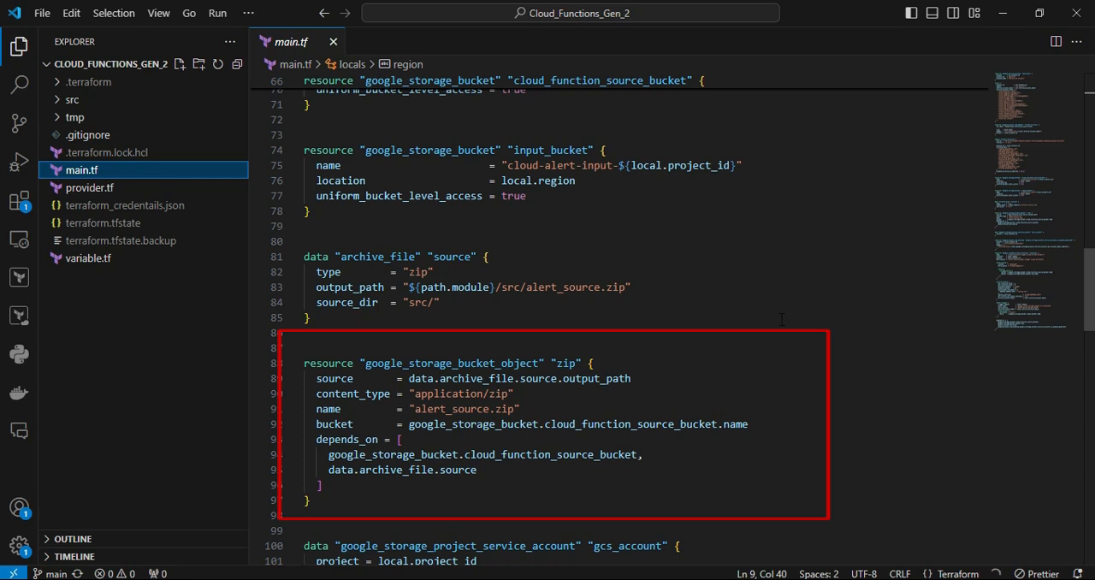
pyautogui.scroll(-3)
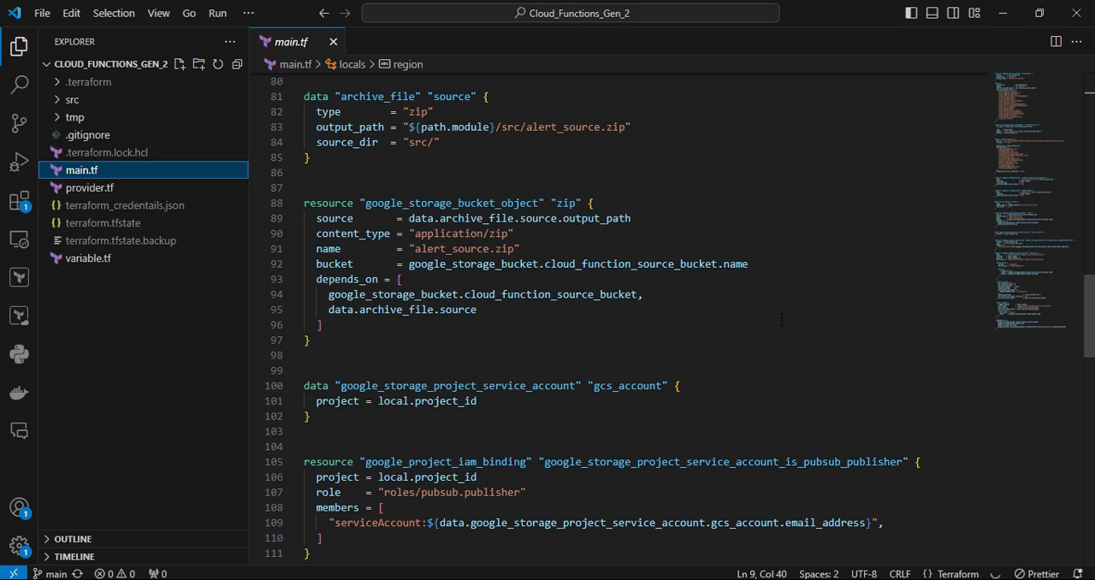
pyautogui.scroll(-3)
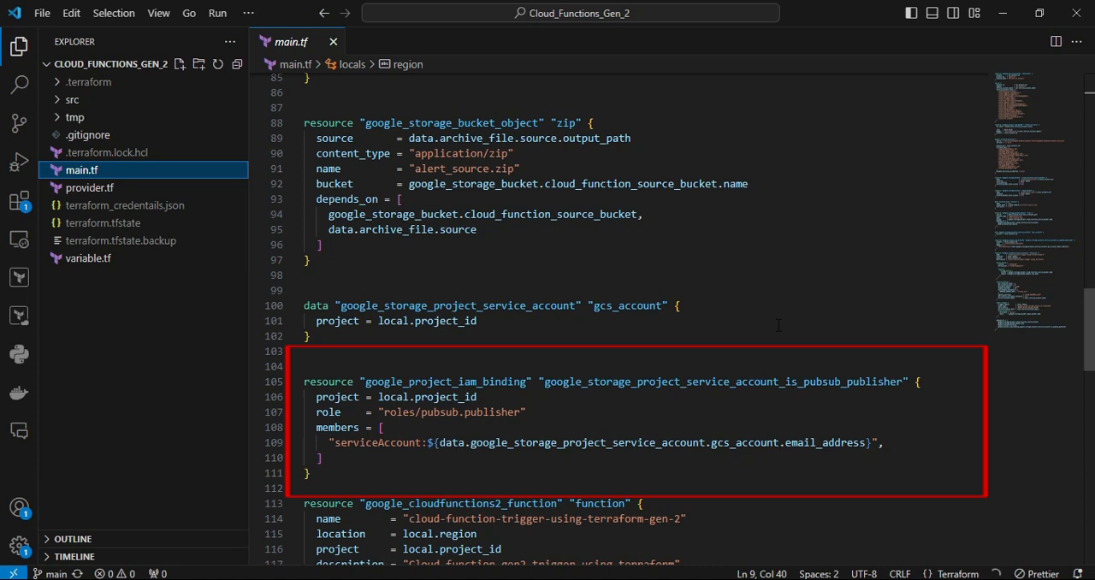
pyautogui.scroll(-3)
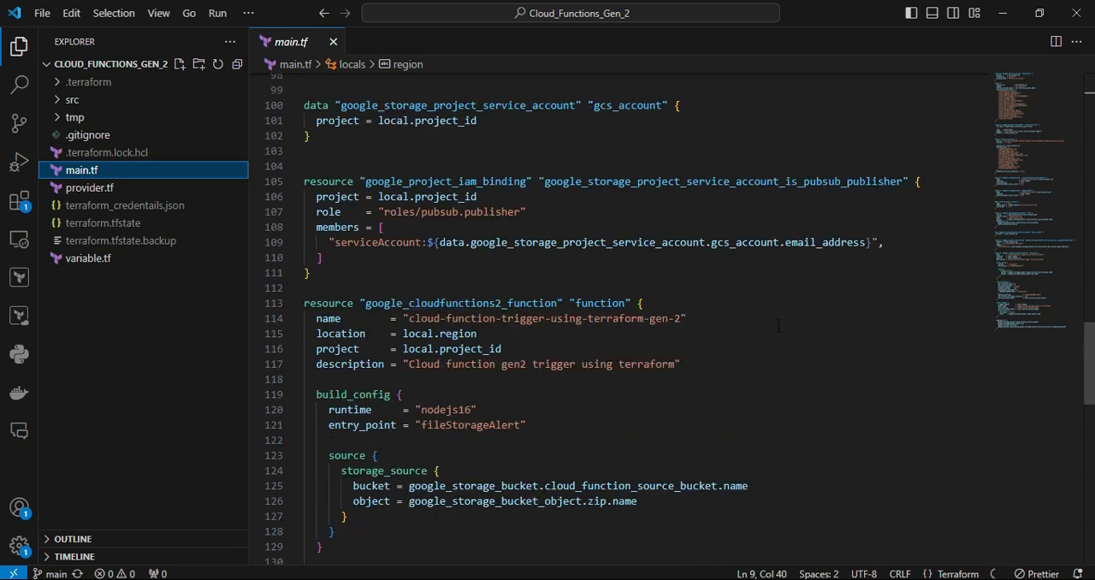
pyautogui.scroll(-3)
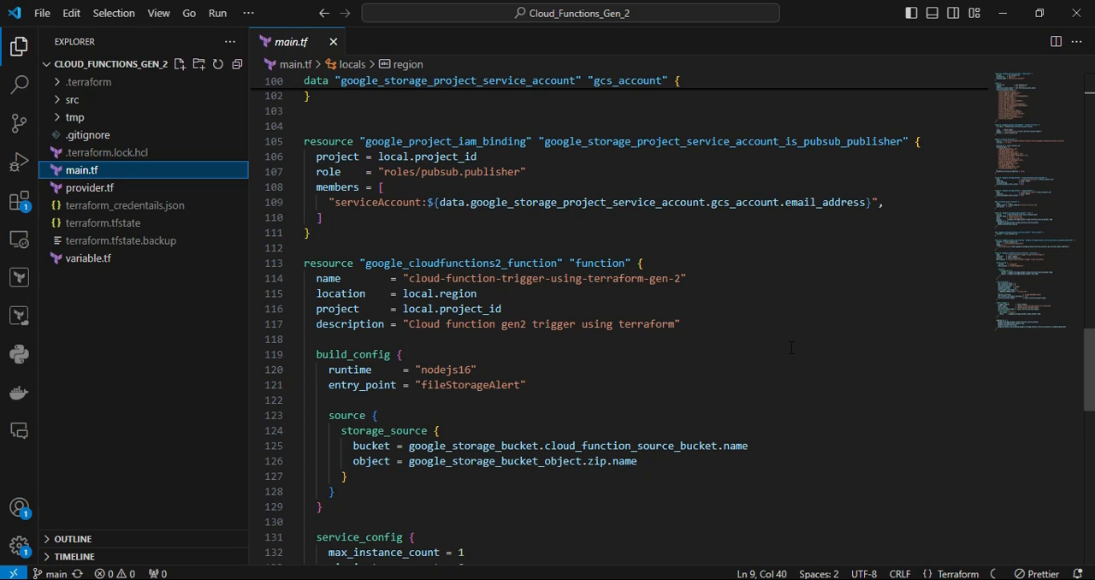
pyautogui.scroll(-3)
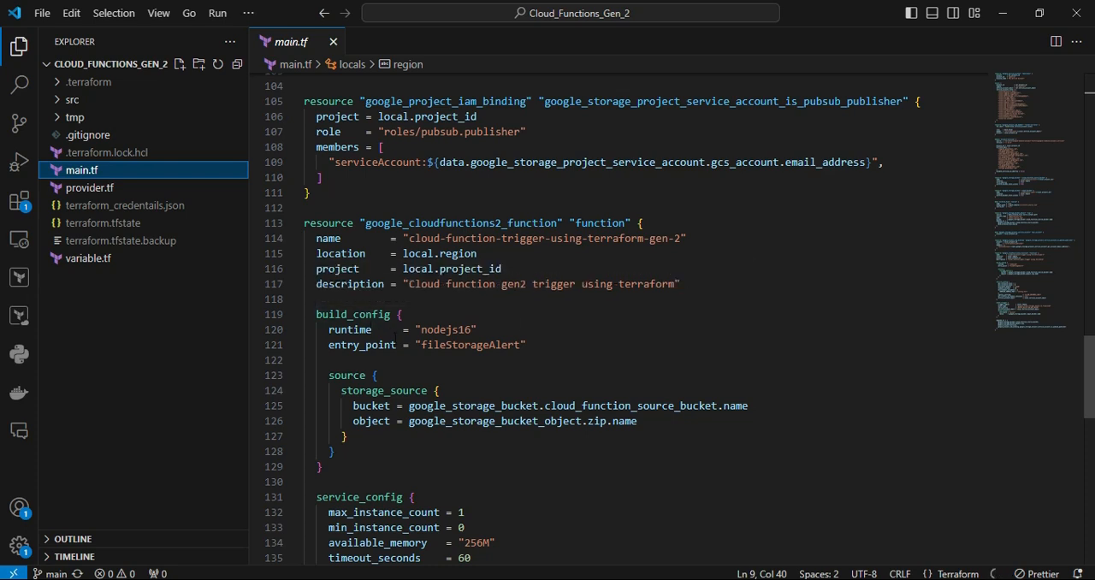
pyautogui.moveTo(830, 380)
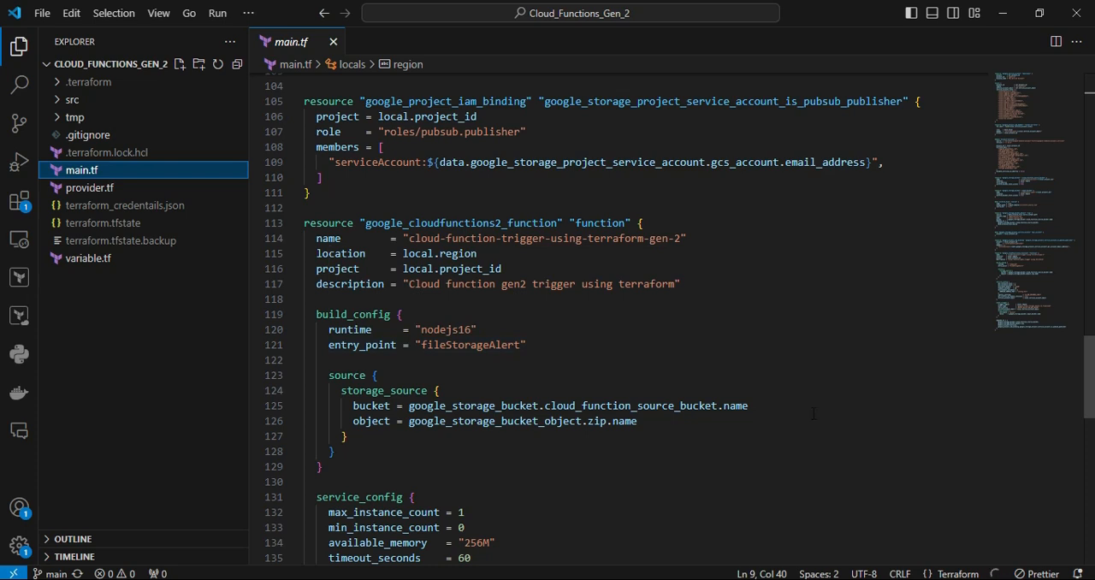
pyautogui.scroll(-3)
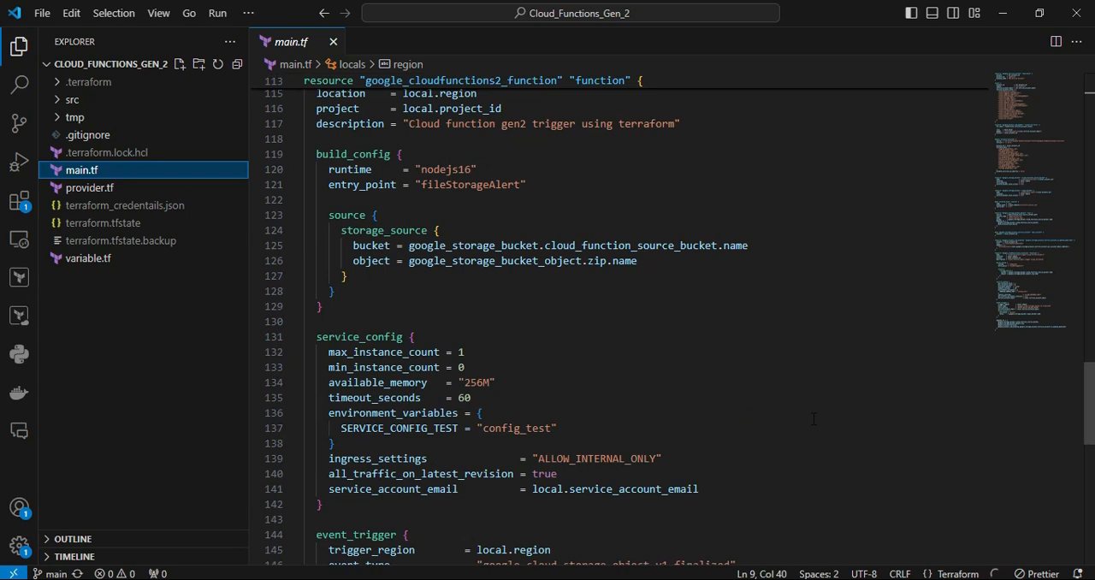
pyautogui.moveTo(784, 427)
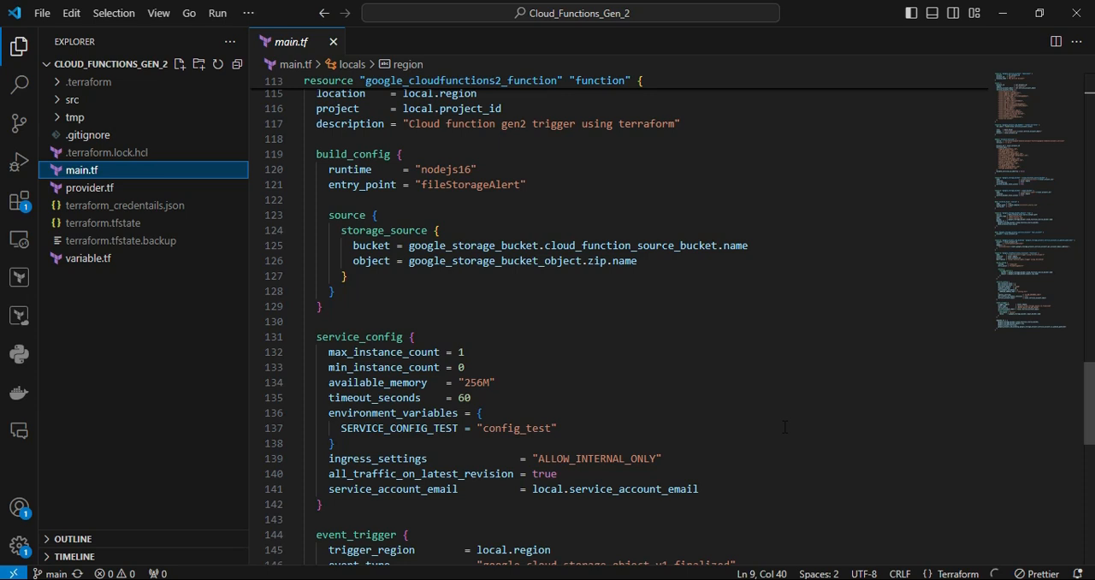
pyautogui.moveTo(745, 435)
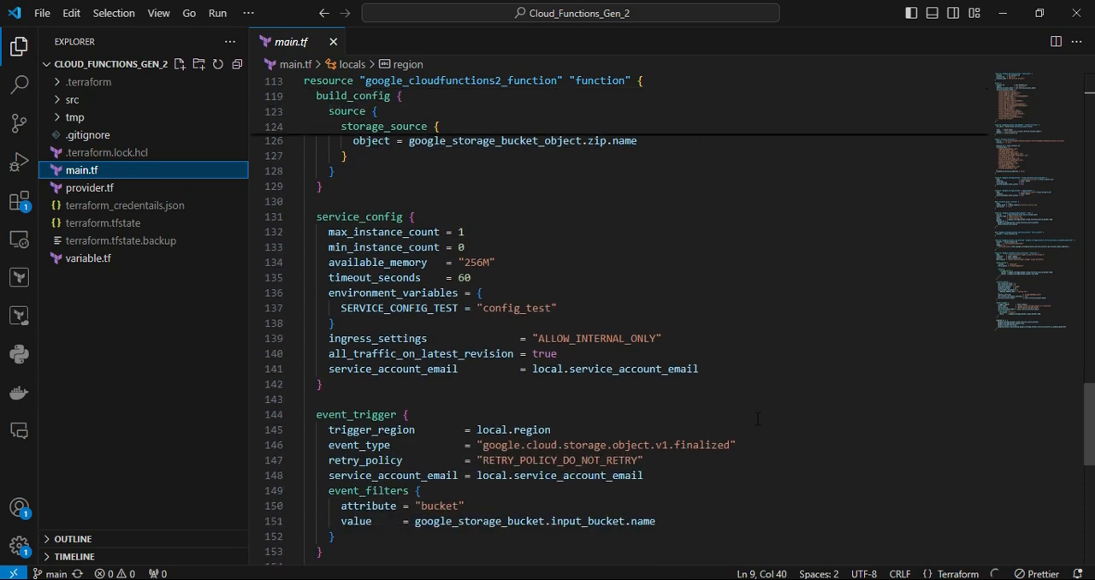
pyautogui.moveTo(766, 408)
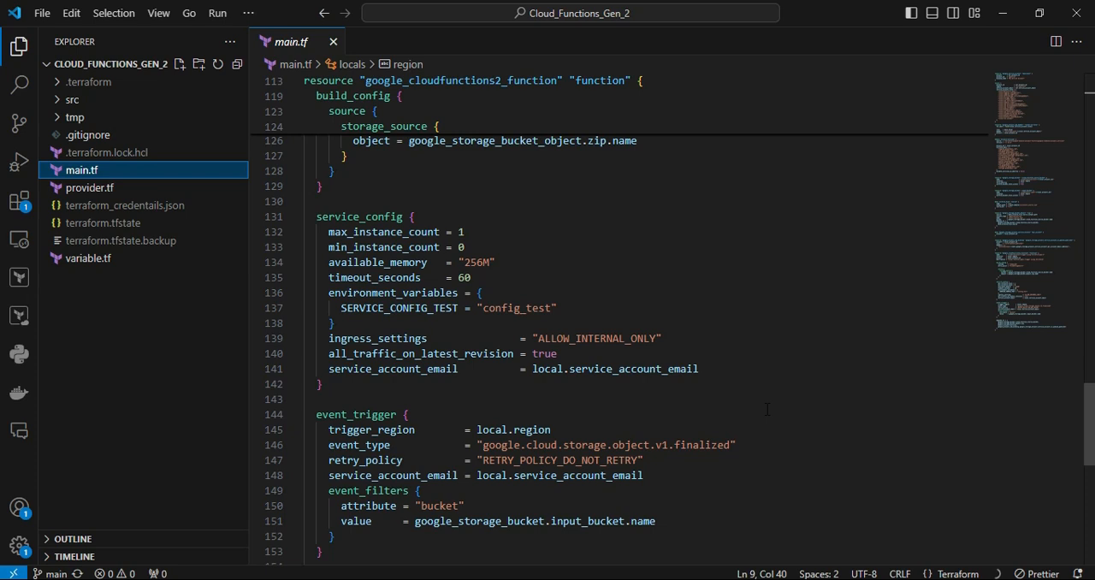
pyautogui.scroll(-3)
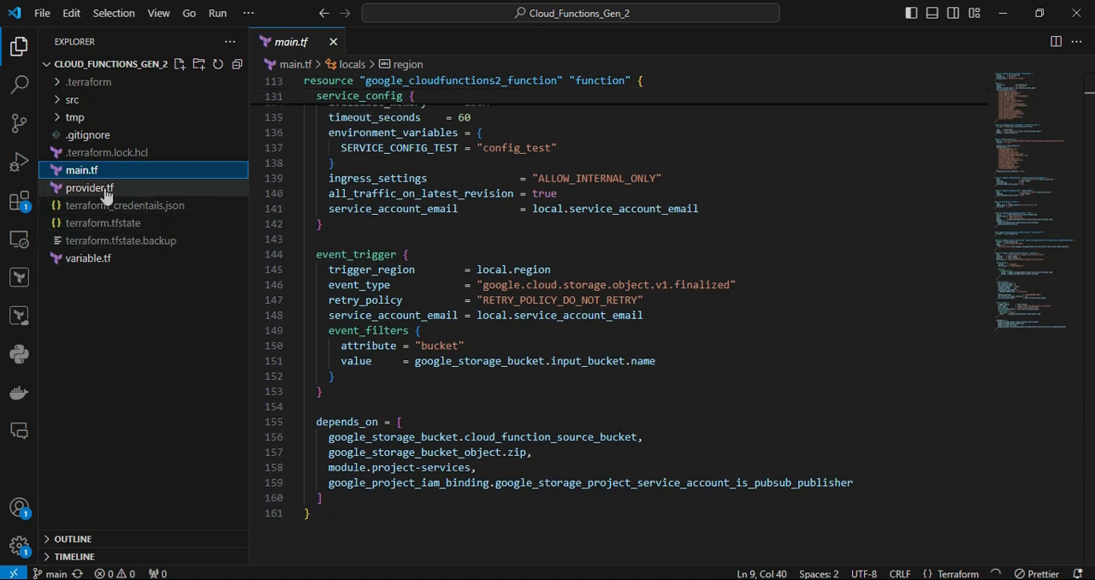
# Step: View provider.tf's Google and Google-beta providers on version 5.6.0, then move to variable.tf
pyautogui.click(89, 188)
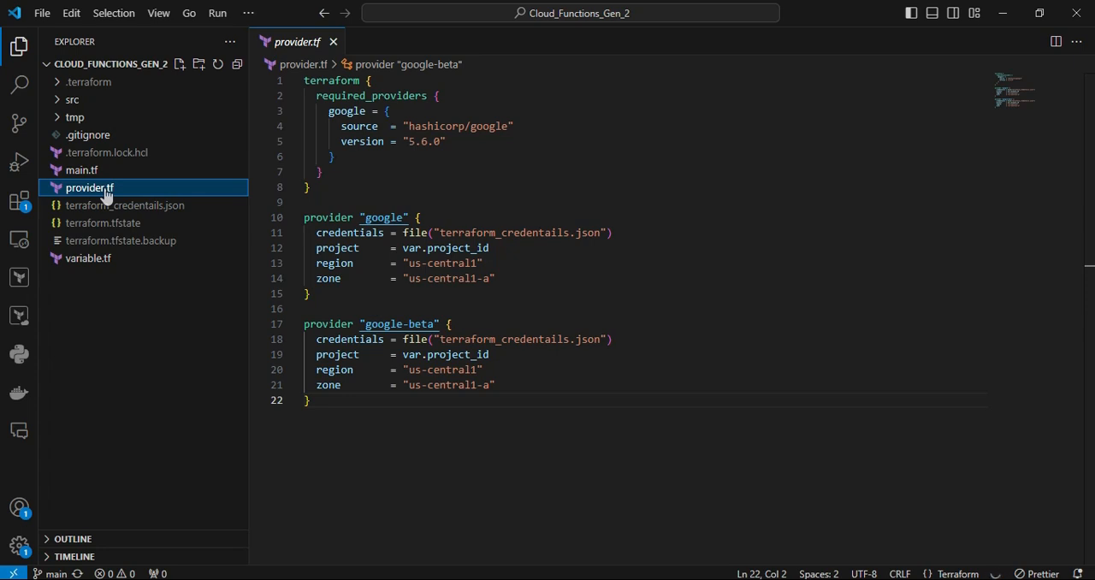
pyautogui.click(87, 256)
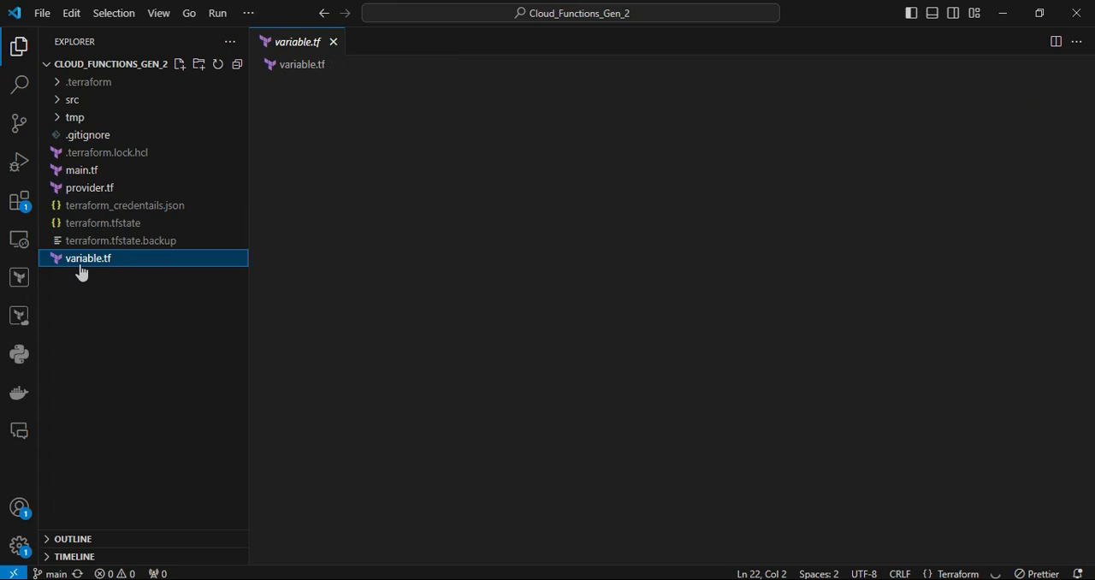
# Step: Read variable.tf's name, id, project_id, region and service-account variables, then view .gitignore
pyautogui.doubleClick(429, 414)
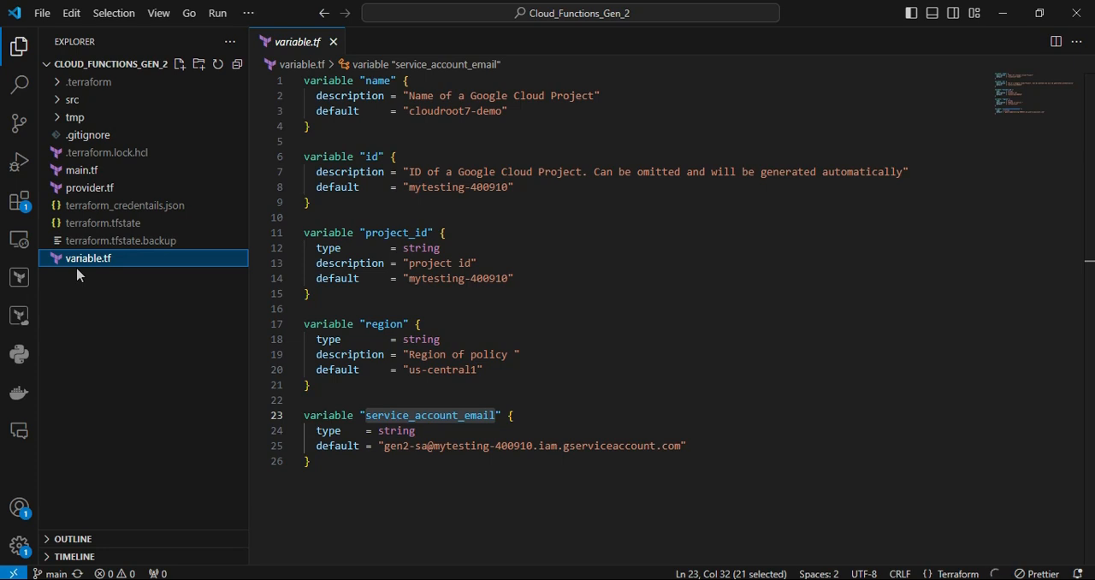
pyautogui.moveTo(89, 259)
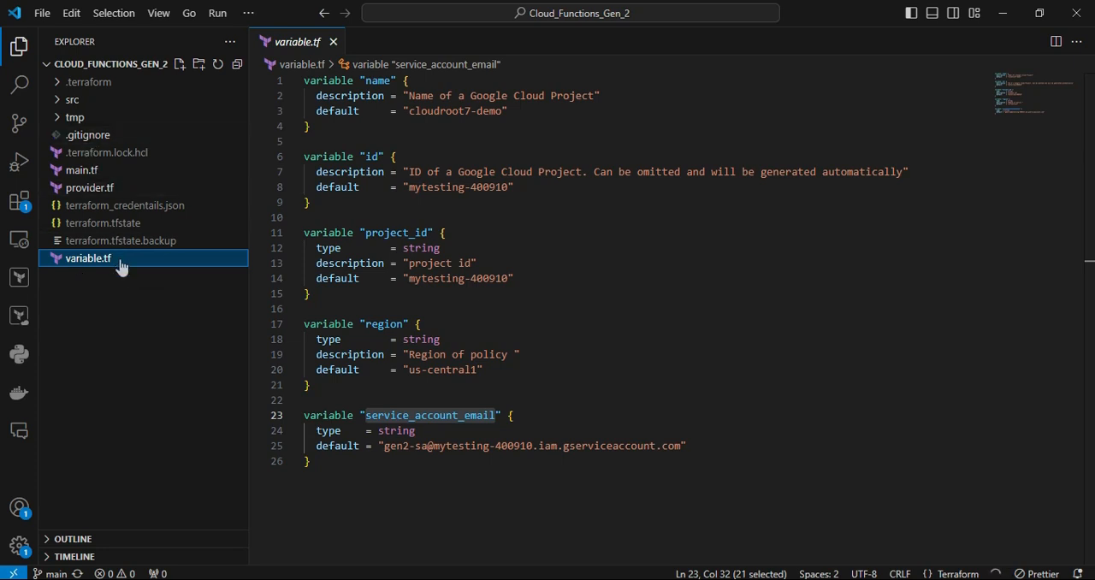
pyautogui.click(87, 133)
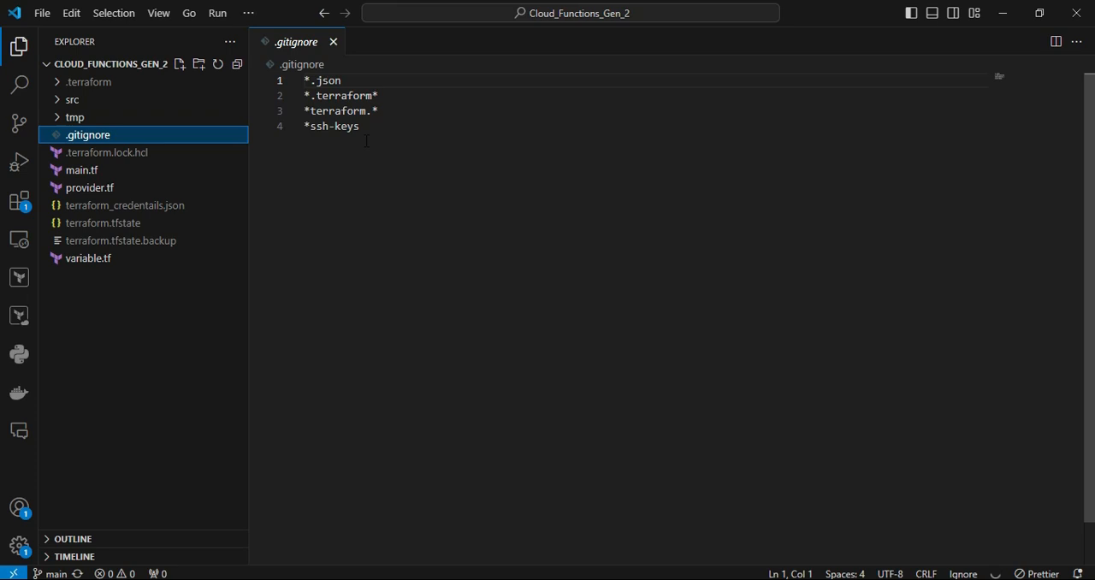
# Step: Close .gitignore and expand the src folder listing alert_source.zip, index.js and package.json
pyautogui.click(334, 41)
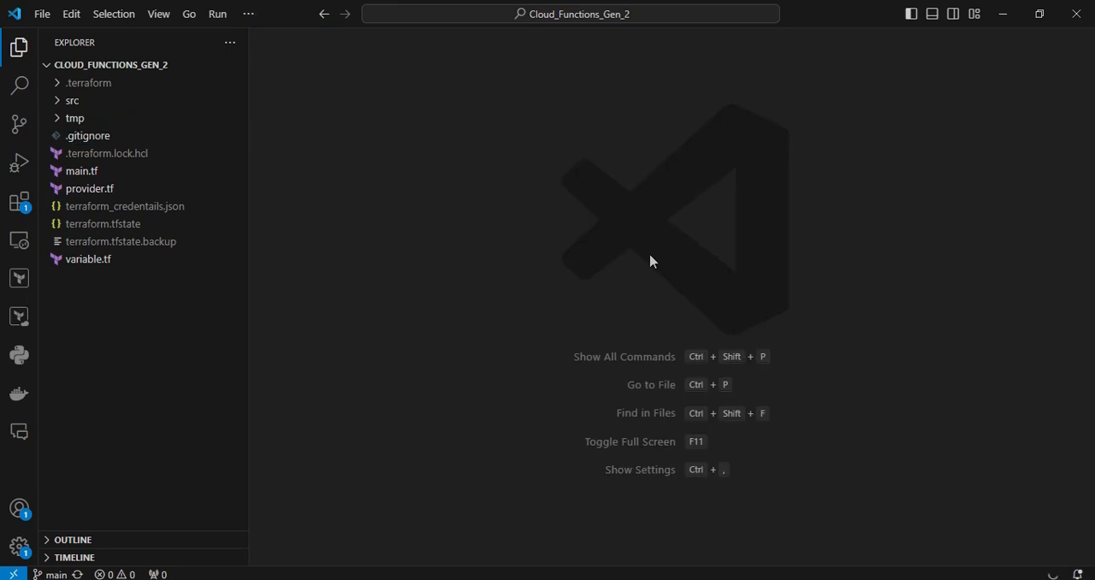
pyautogui.moveTo(642, 254)
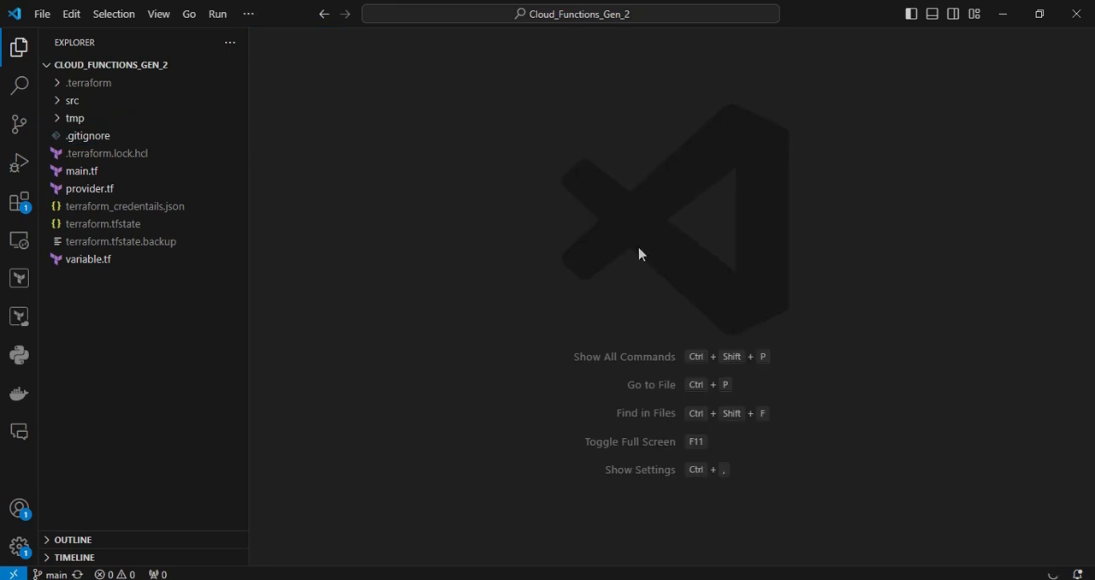
pyautogui.click(72, 99)
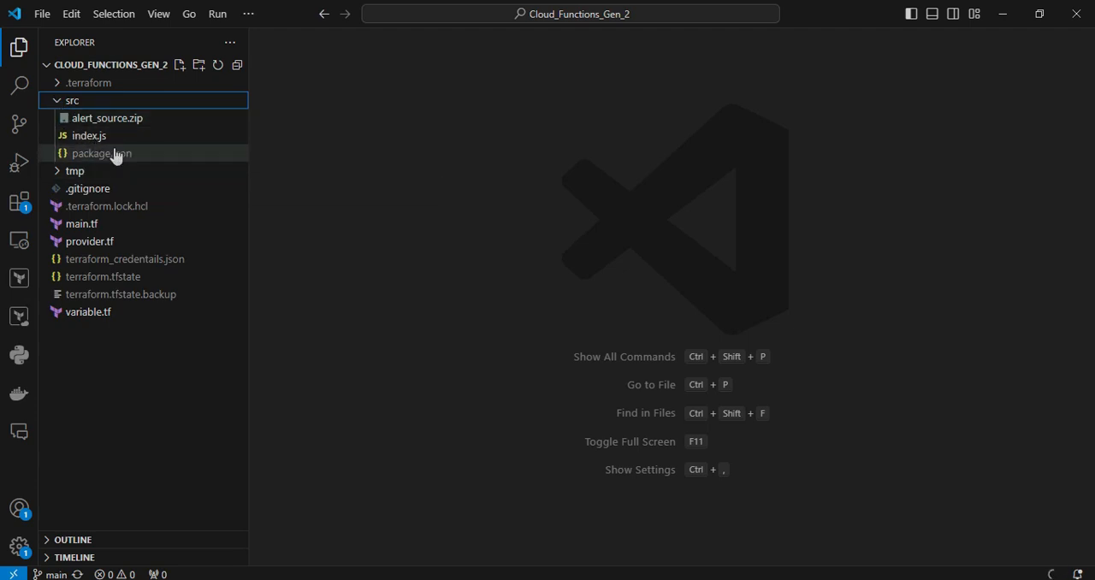
pyautogui.moveTo(101, 154)
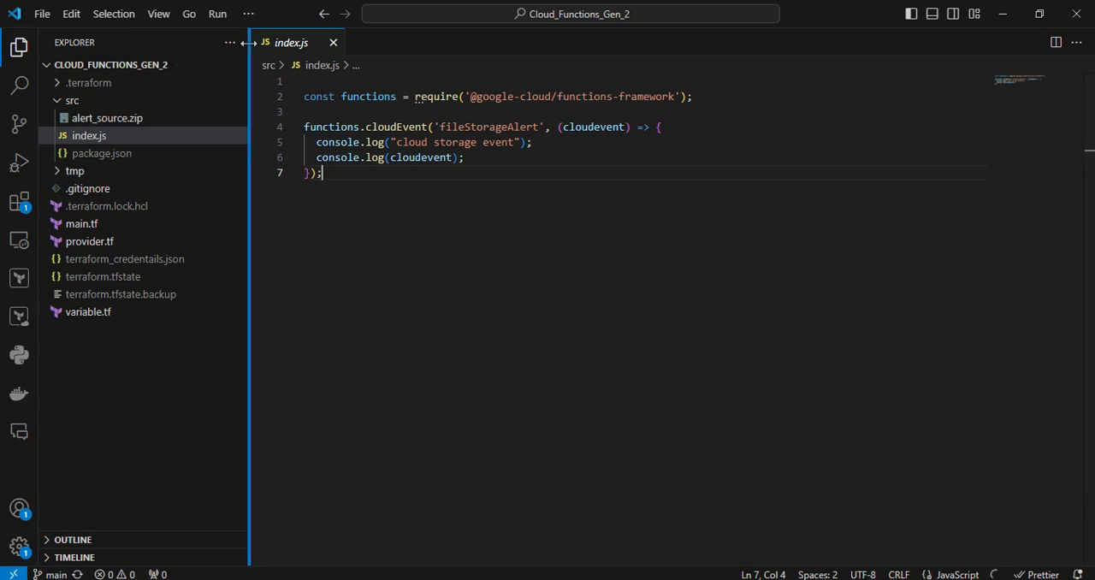
# Step: Start a new command-prompt terminal in Cloud_Functions_Gen_2 and maximize the panel
pyautogui.click(248, 14)
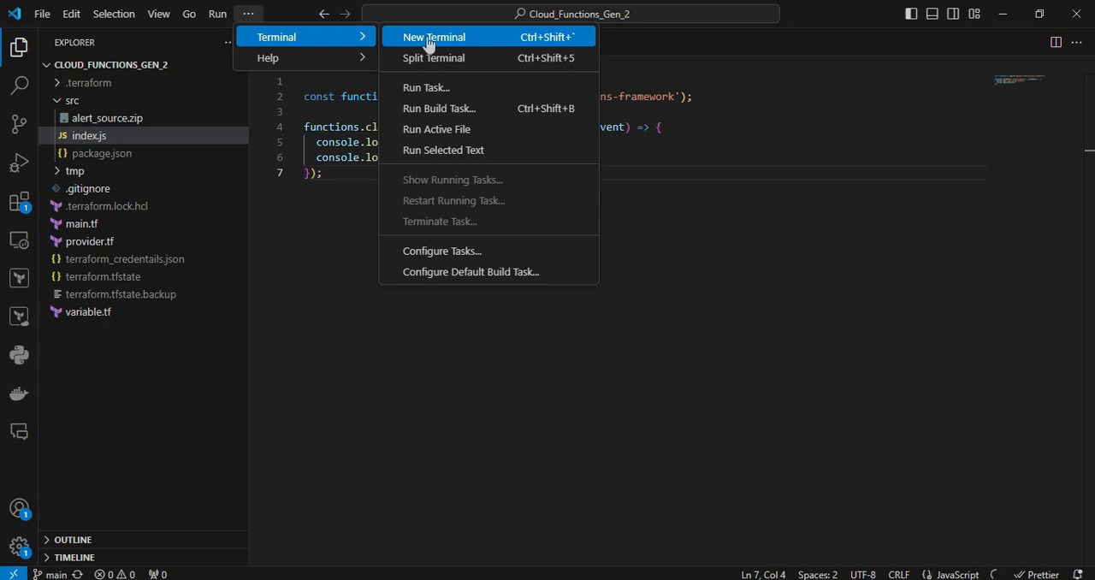
pyautogui.click(433, 37)
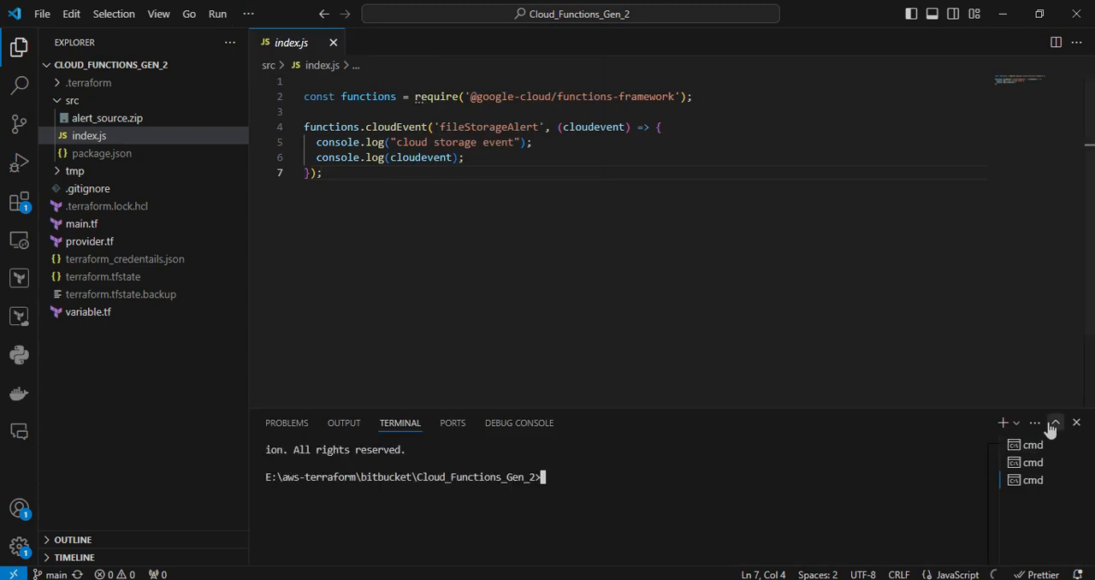
pyautogui.click(1055, 423)
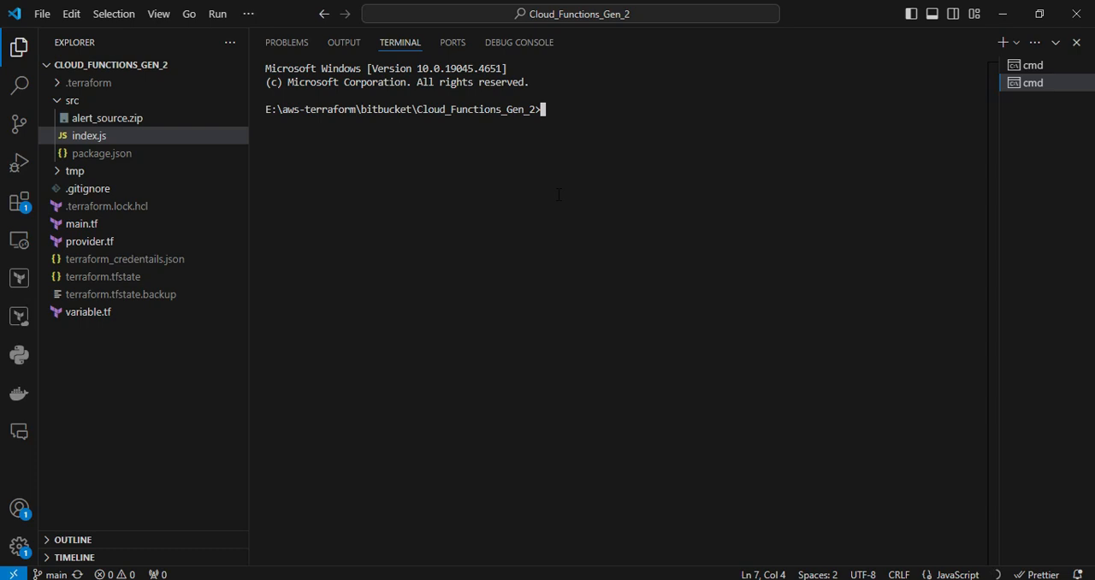
# Step: Run terraform init and terraform plan showing 37 resources to add, then begin terraform apply
pyautogui.write('terraform ini')
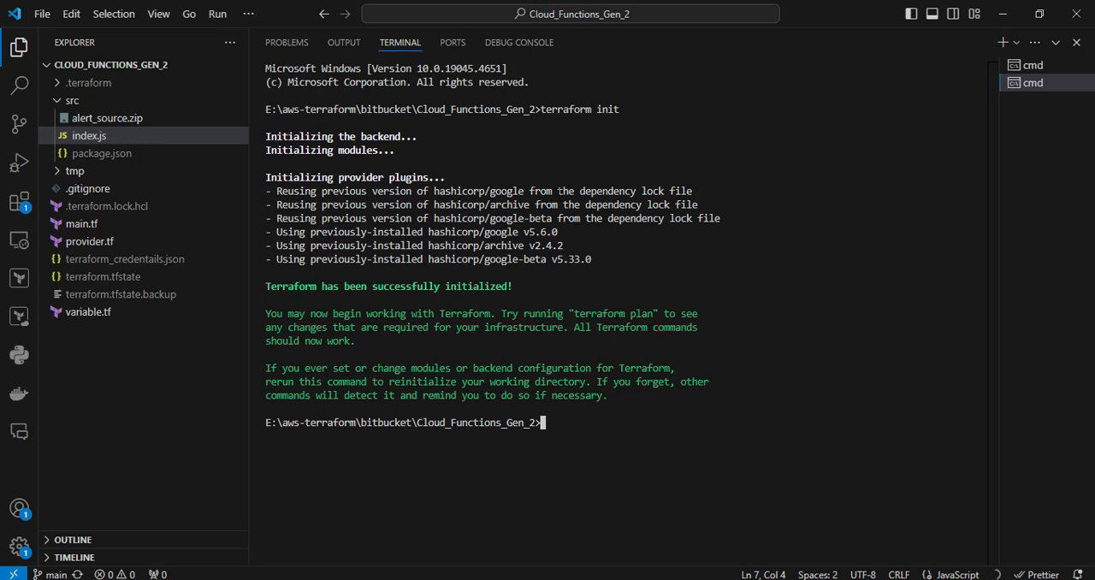
pyautogui.write('terraform i')
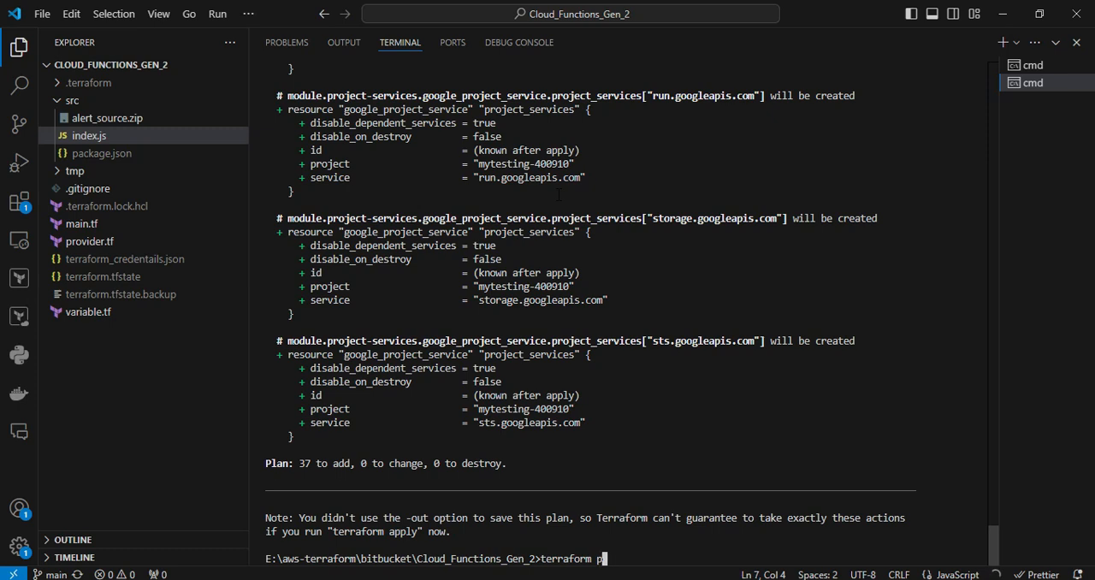
pyautogui.write('pply')
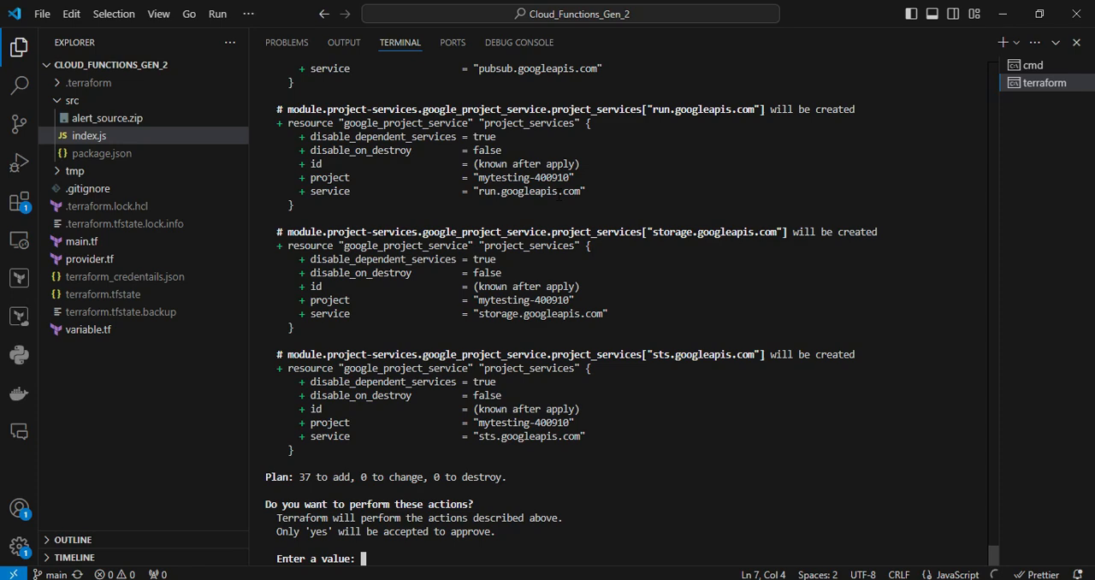
# Step: Answer 'yes' to the apply prompt, creating resources until the provider inconsistent-result error appears
pyautogui.write('ye')
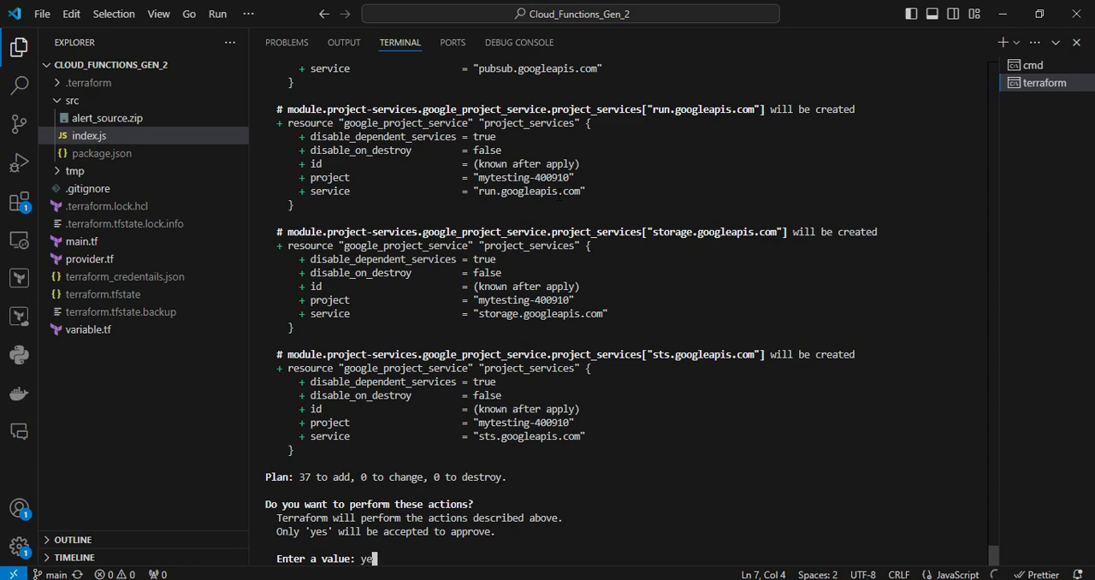
pyautogui.press('enter')
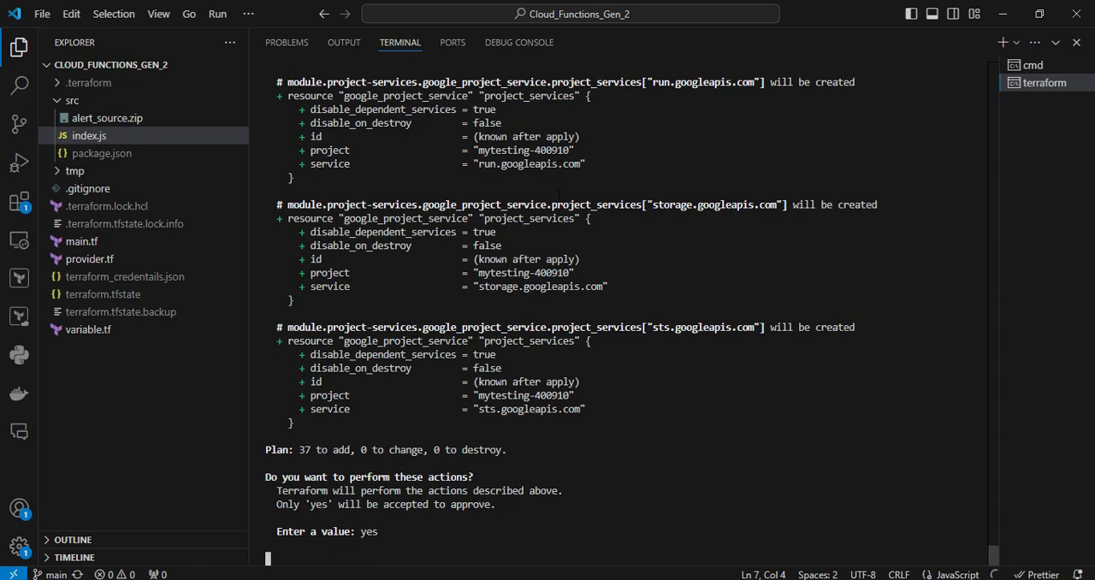
pyautogui.press('Enter')
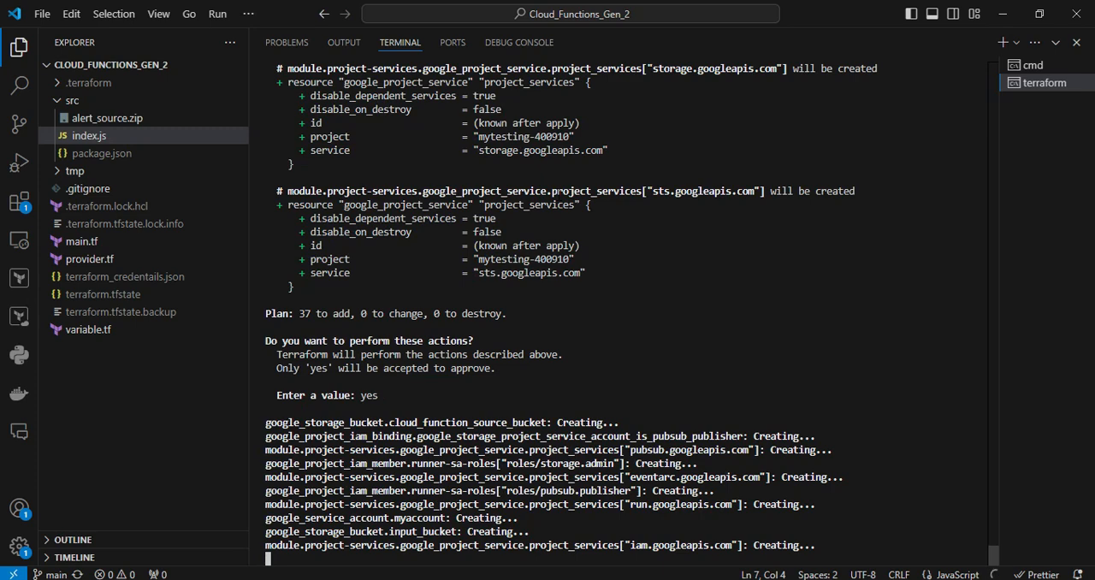
pyautogui.scroll(-3)
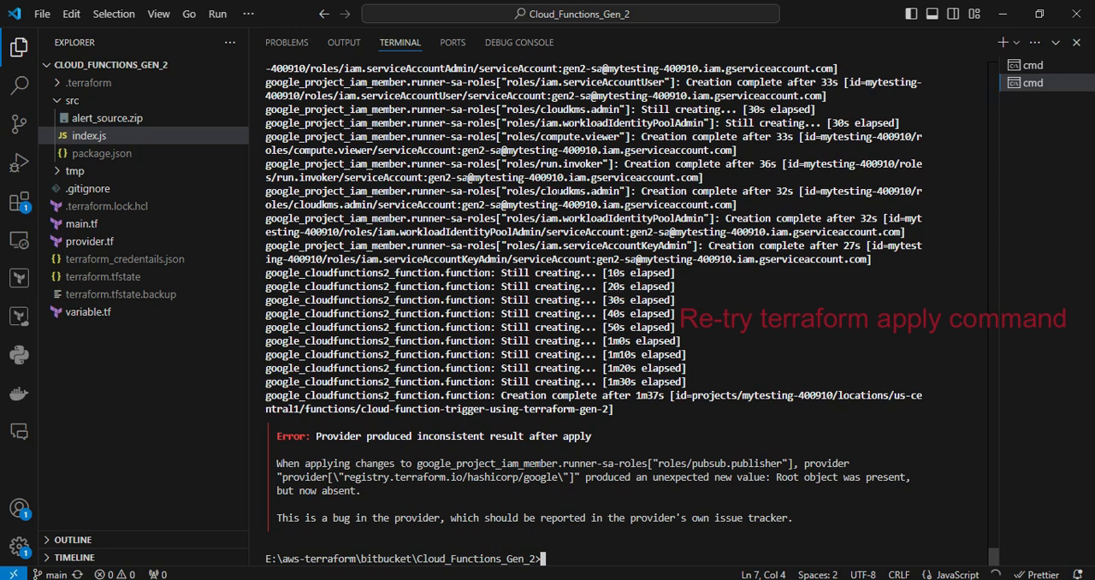
# Step: Run terraform apply again with 'yes', completing with 1 resource added and 1 changed
pyautogui.write('terraform apply')
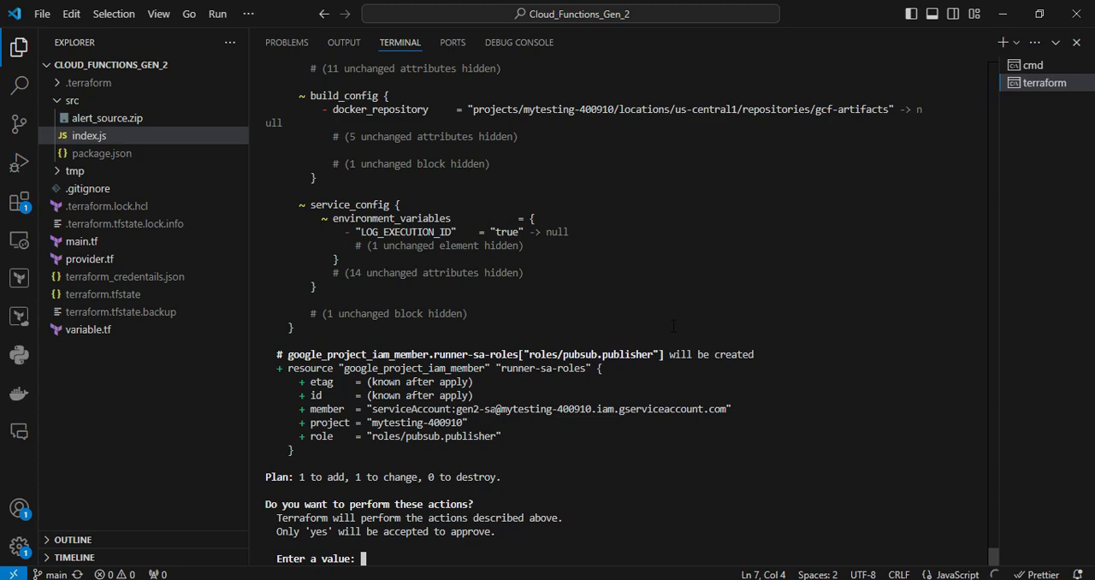
pyautogui.write('yes')
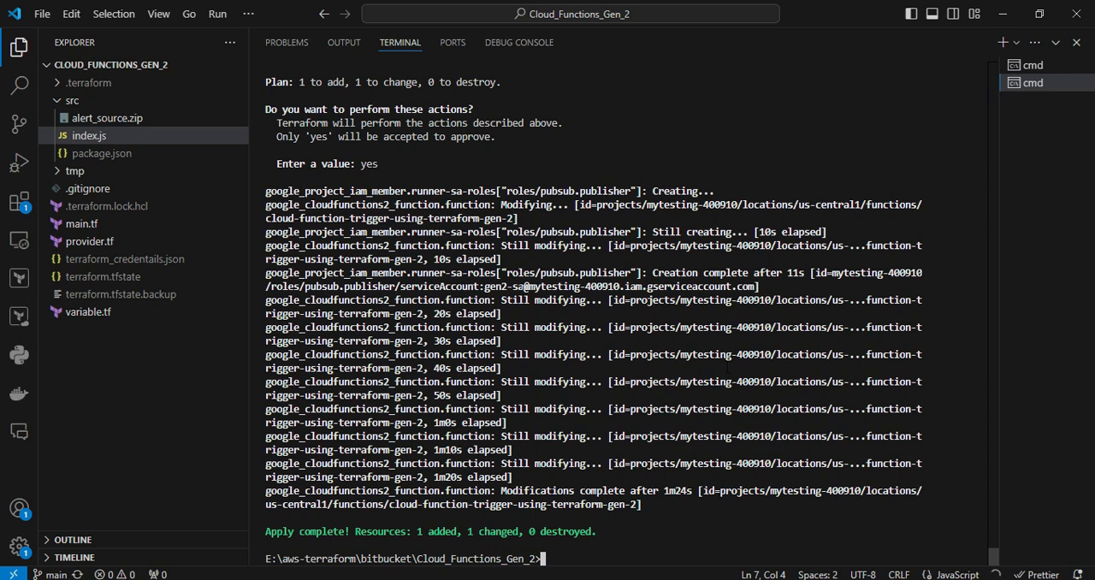
pyautogui.moveTo(920, 145)
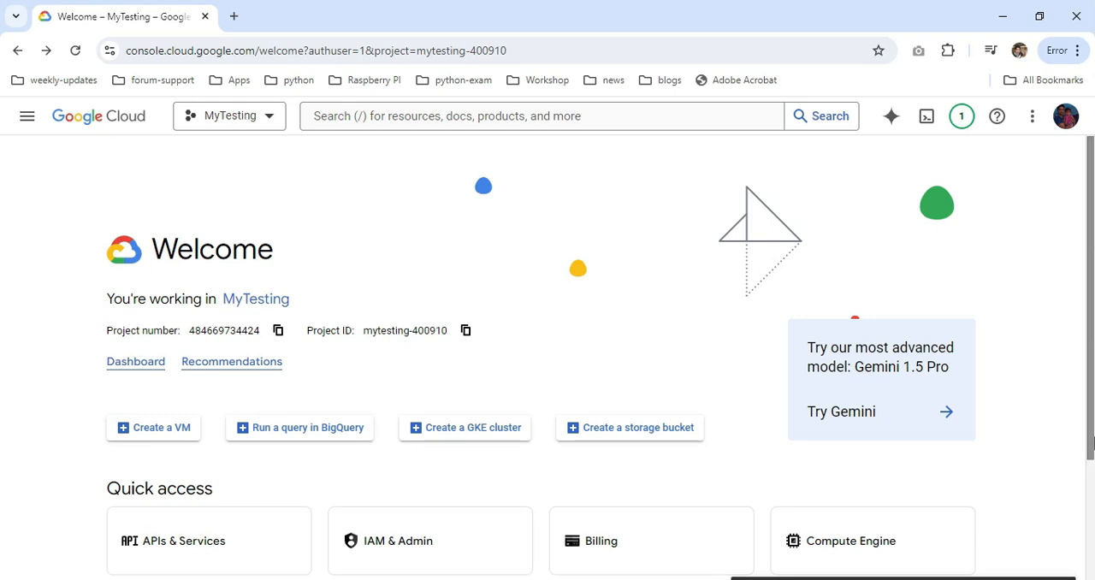
pyautogui.moveTo(250, 152)
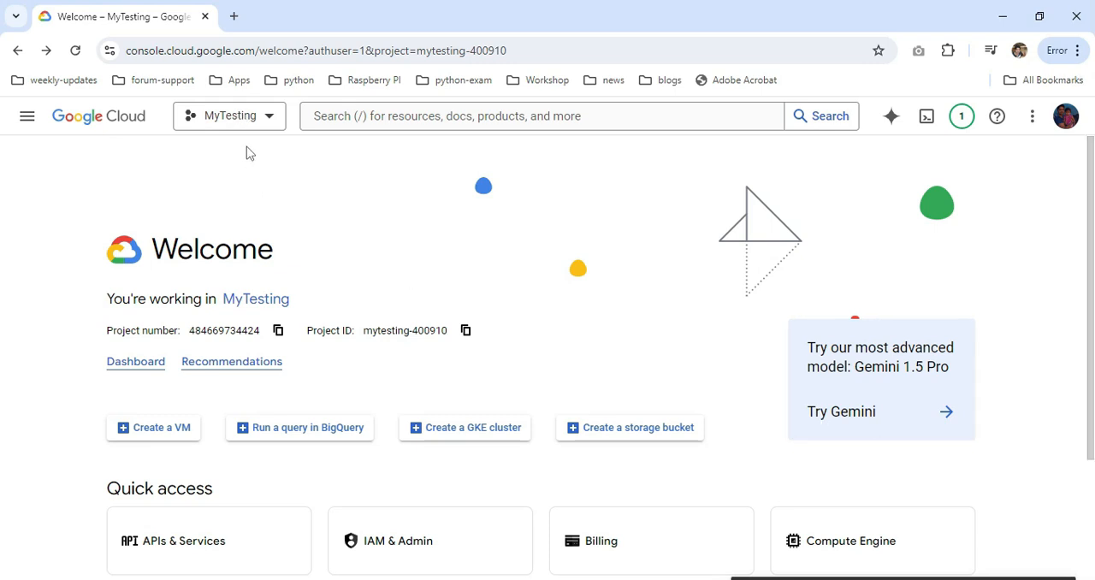
pyautogui.moveTo(363, 158)
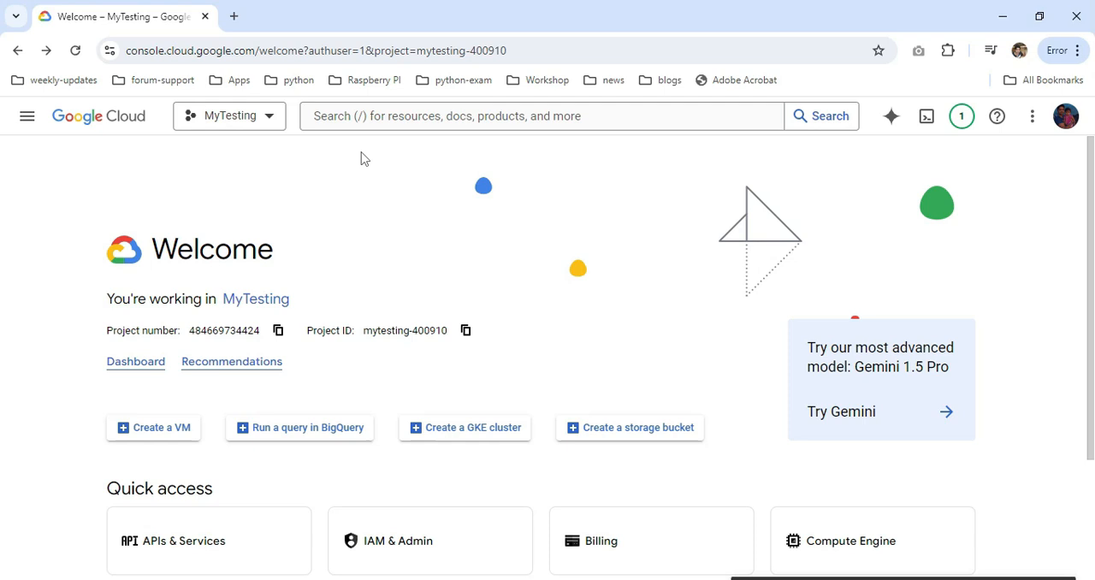
# Step: Search the console for 'bucket' and view the empty cloud-alert-input-mytesting-400910 bucket's details
pyautogui.click(539, 116)
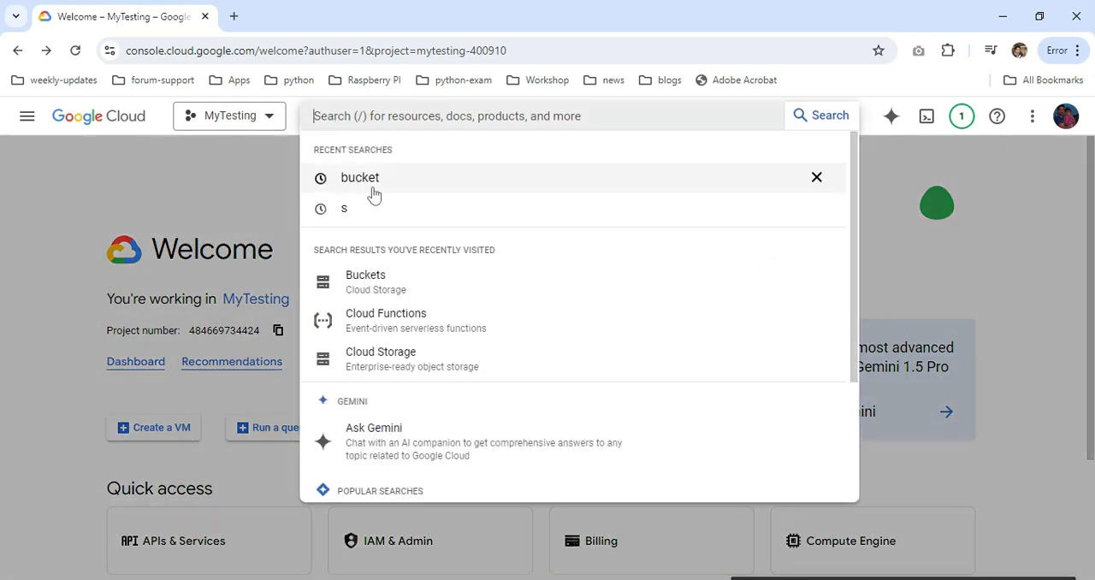
pyautogui.click(359, 176)
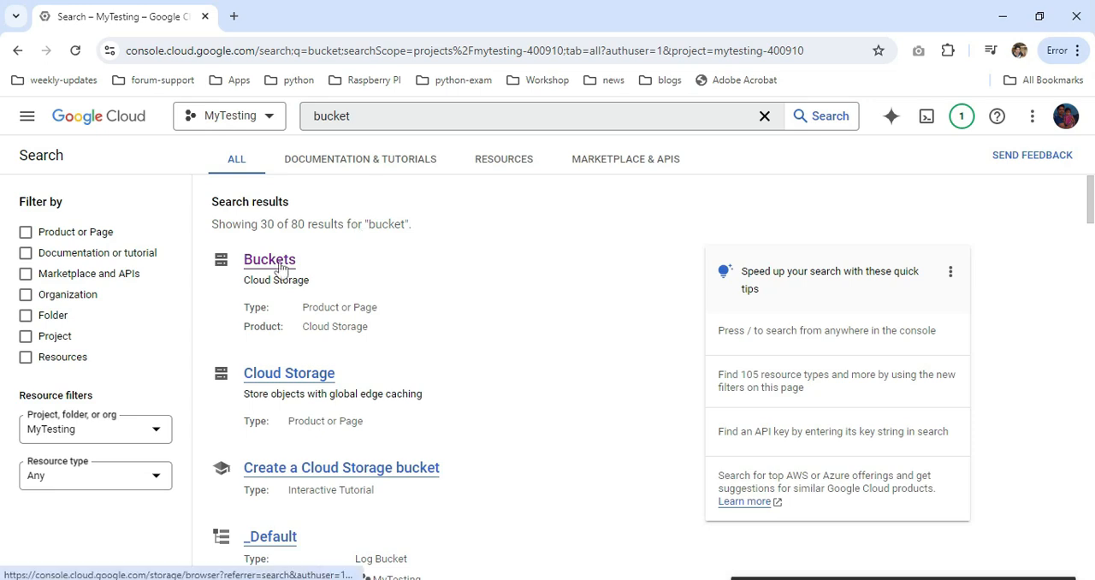
pyautogui.click(271, 260)
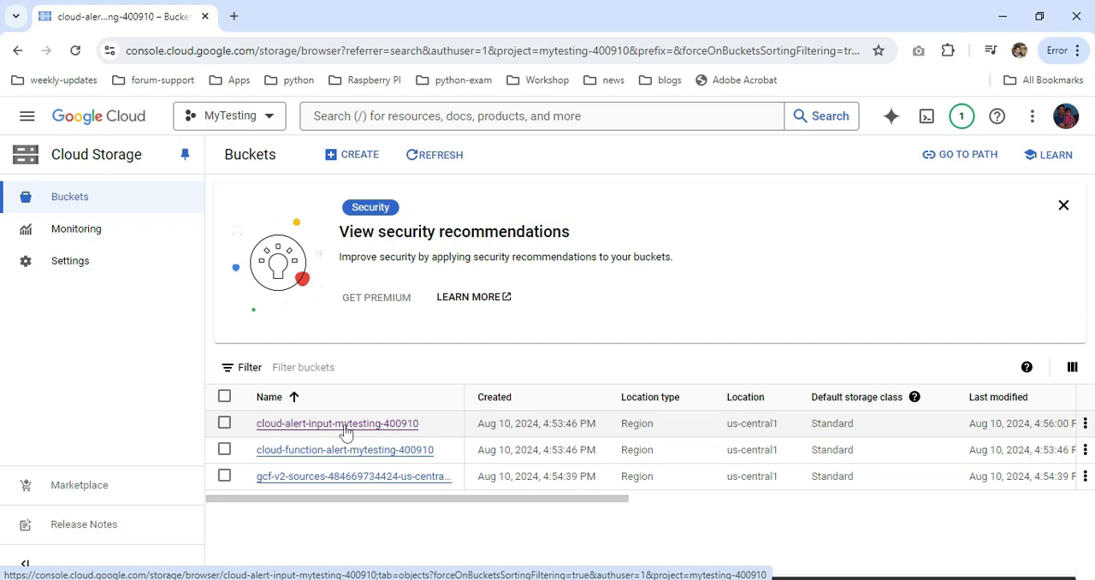
pyautogui.click(337, 422)
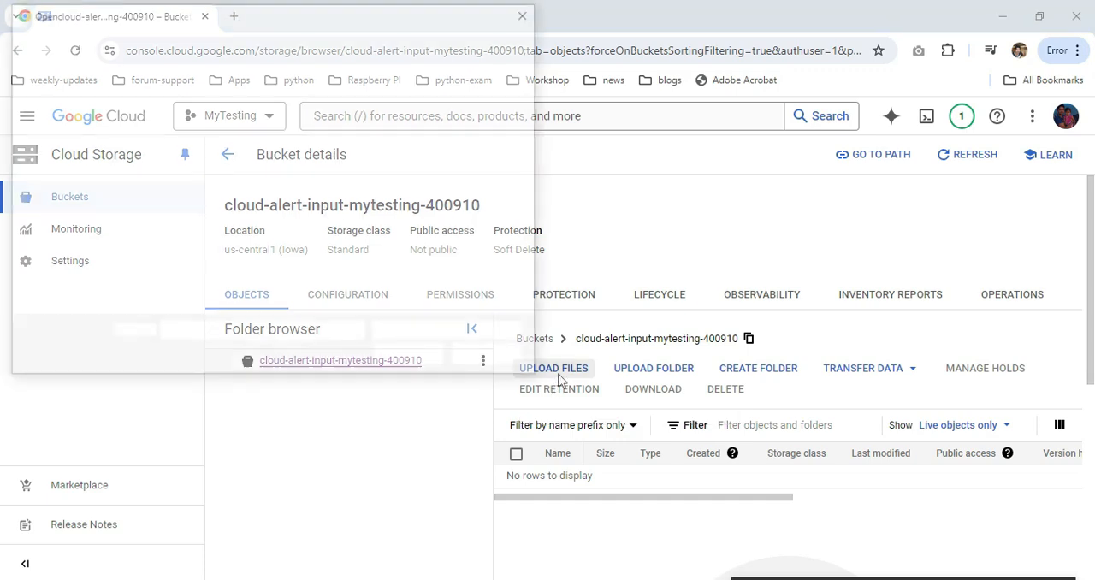
# Step: Upload boat.jpg (482.3 KB) into the cloud-alert-input bucket
pyautogui.click(552, 368)
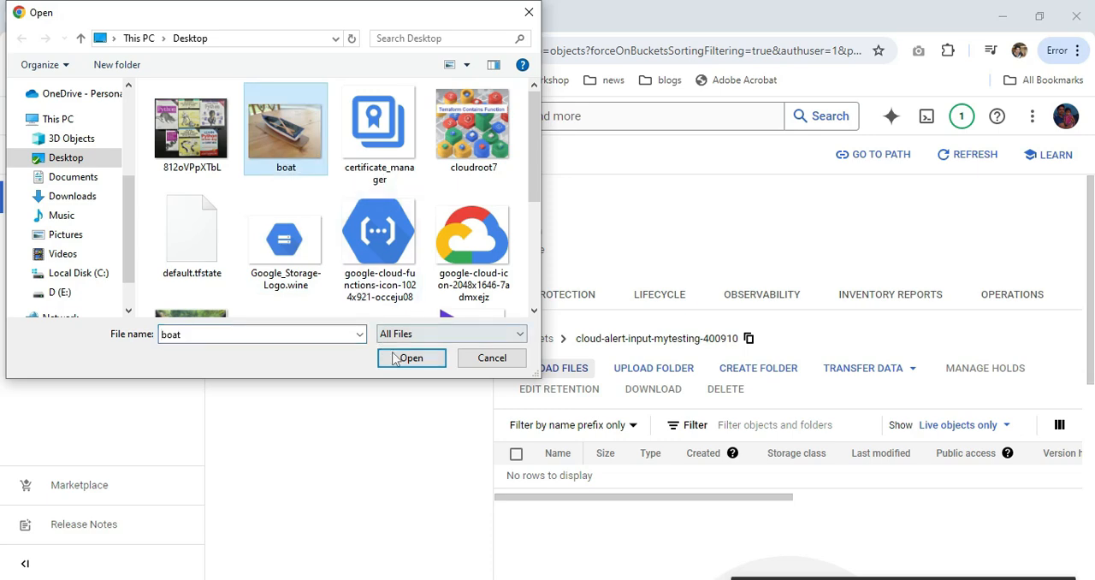
pyautogui.click(411, 357)
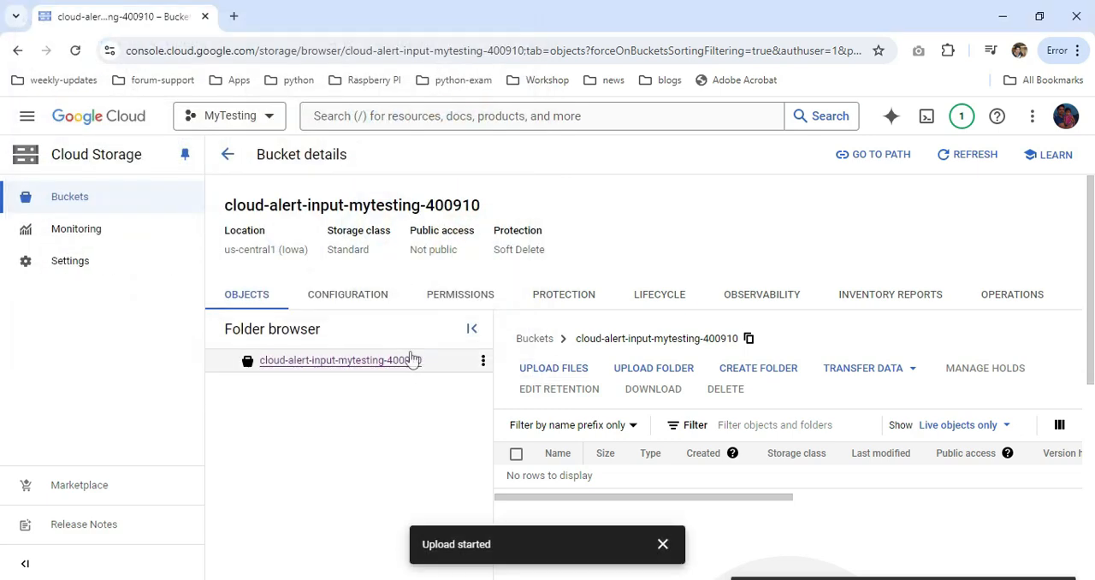
pyautogui.moveTo(462, 465)
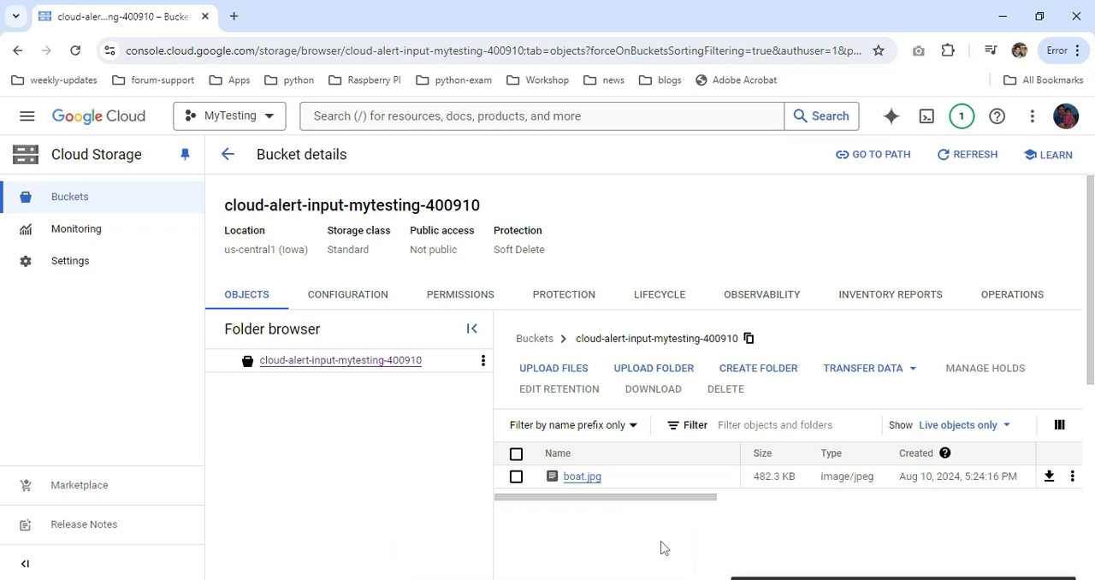
pyautogui.click(541, 116)
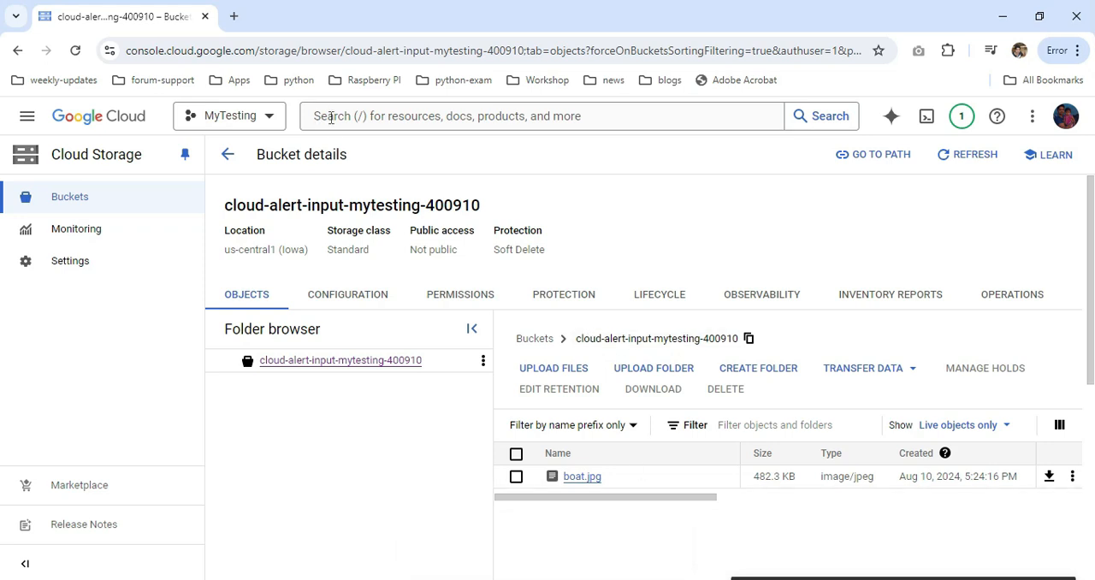
# Step: Search 'cloudfunction' and bring up the Cloud Functions list with the Gen 2 function
pyautogui.write('cloudfunction')
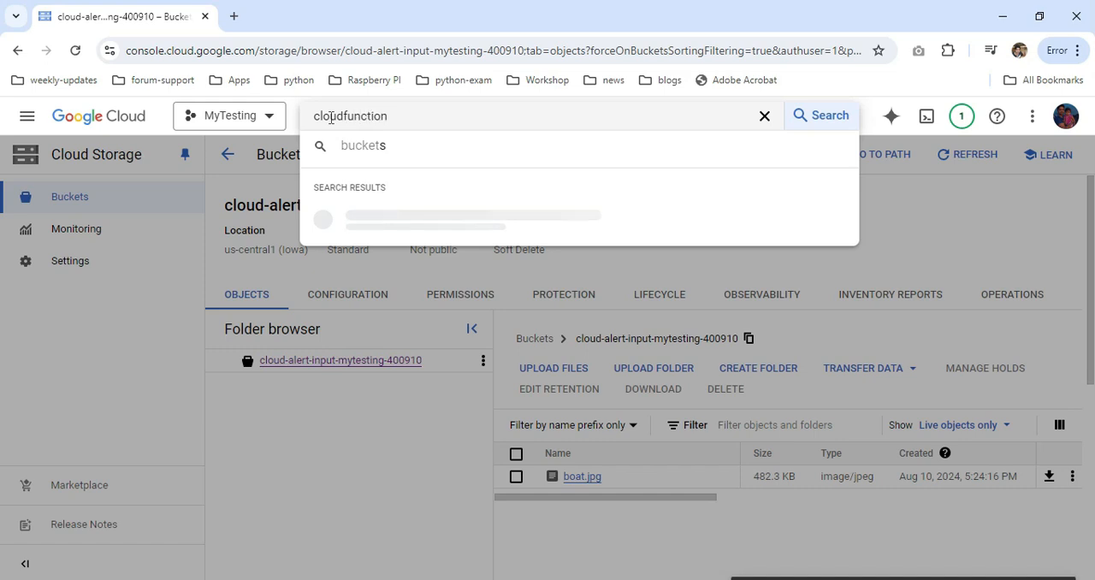
pyautogui.click(386, 219)
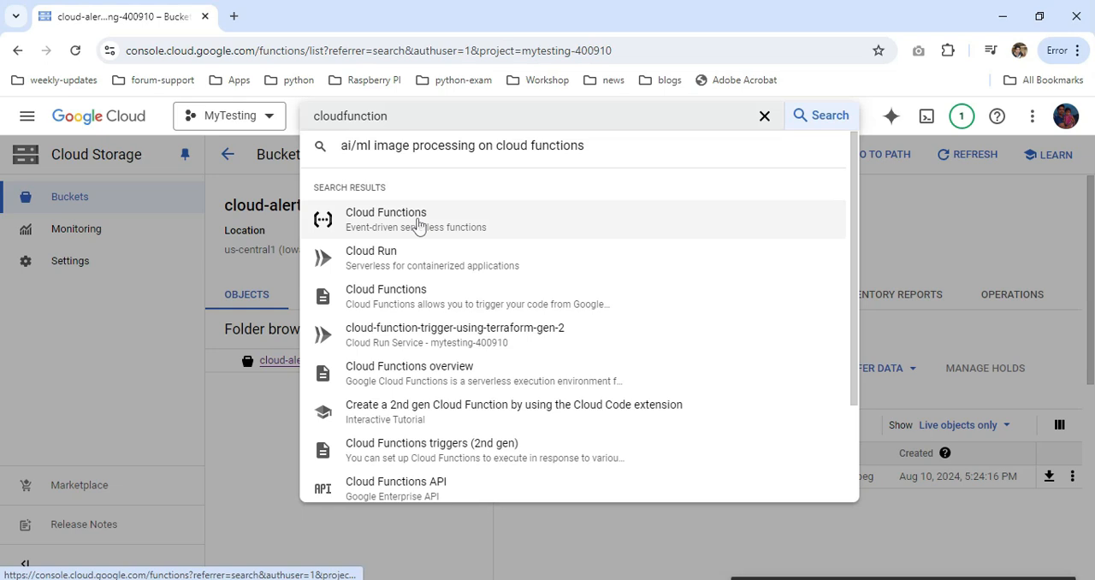
pyautogui.click(386, 219)
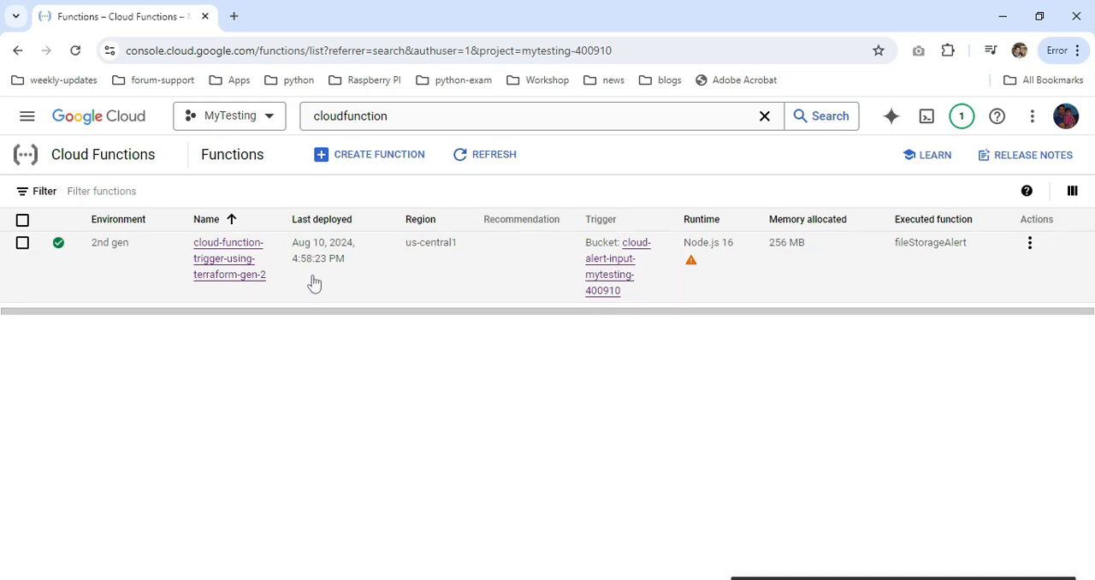
pyautogui.moveTo(168, 281)
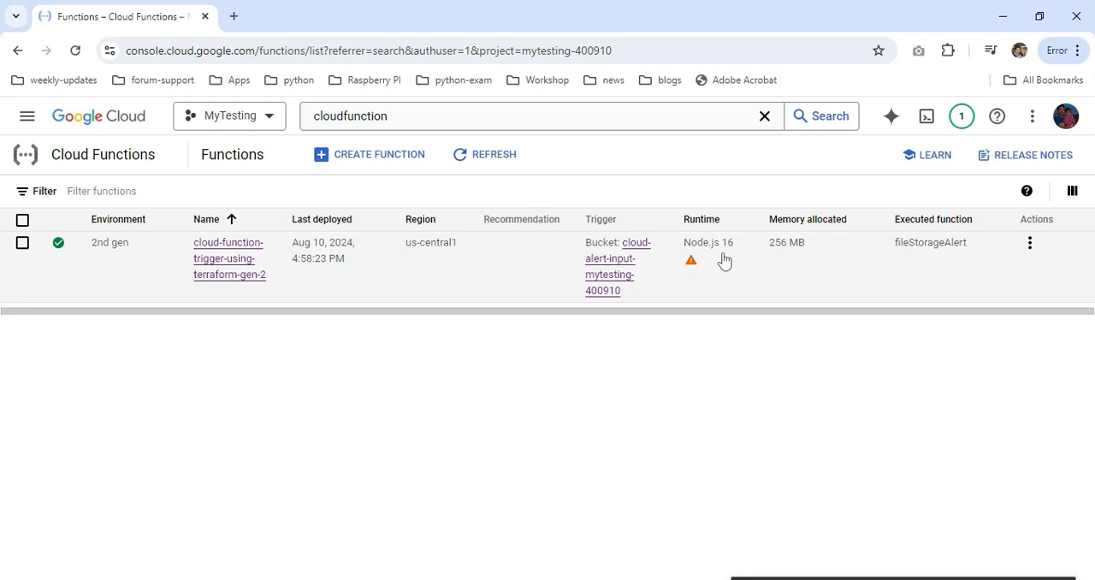
pyautogui.moveTo(712, 263)
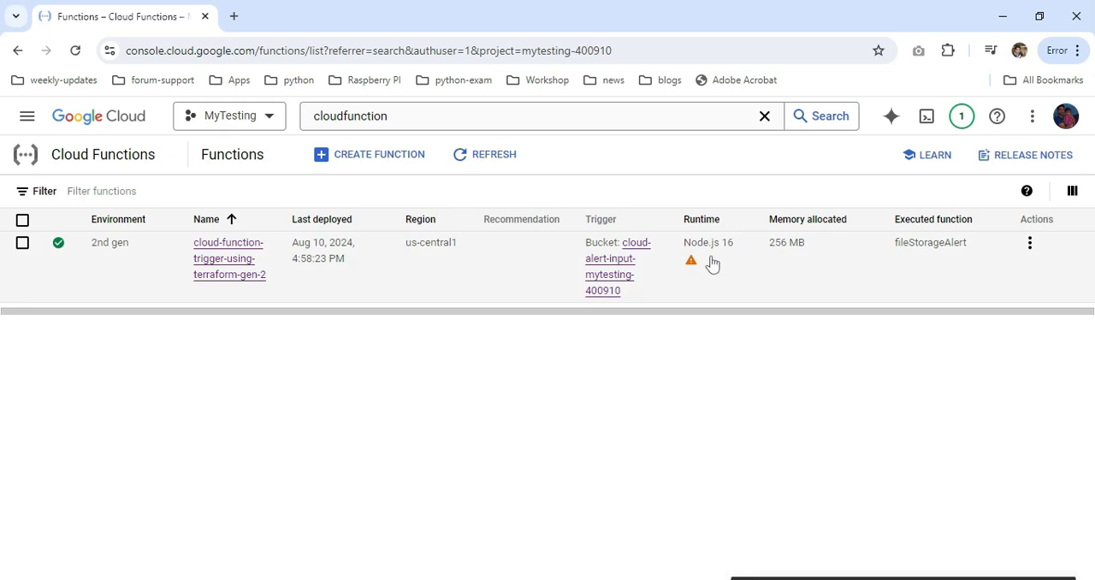
pyautogui.moveTo(653, 409)
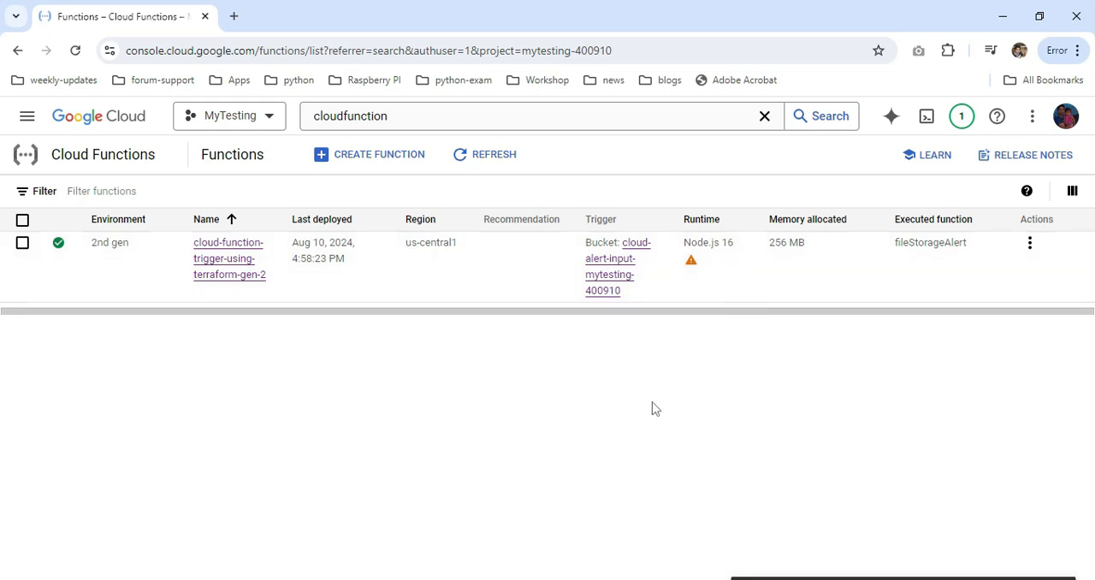
pyautogui.moveTo(226, 259)
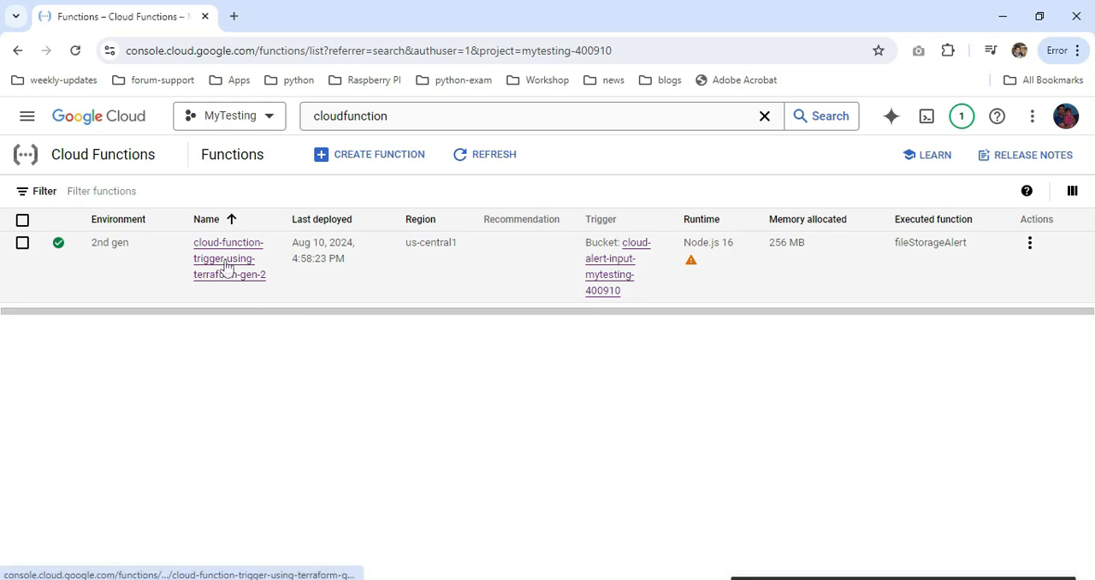
# Step: View the cloud-function-trigger-using-terraform-gen-2 logs showing the boat.jpg upload from cloud-alert-input
pyautogui.click(230, 256)
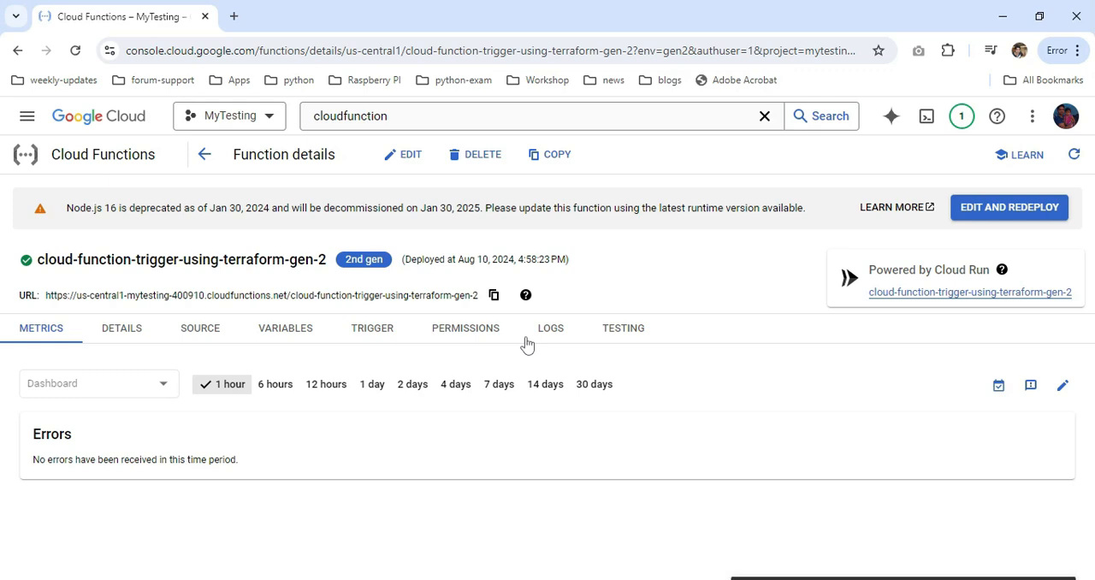
pyautogui.click(551, 328)
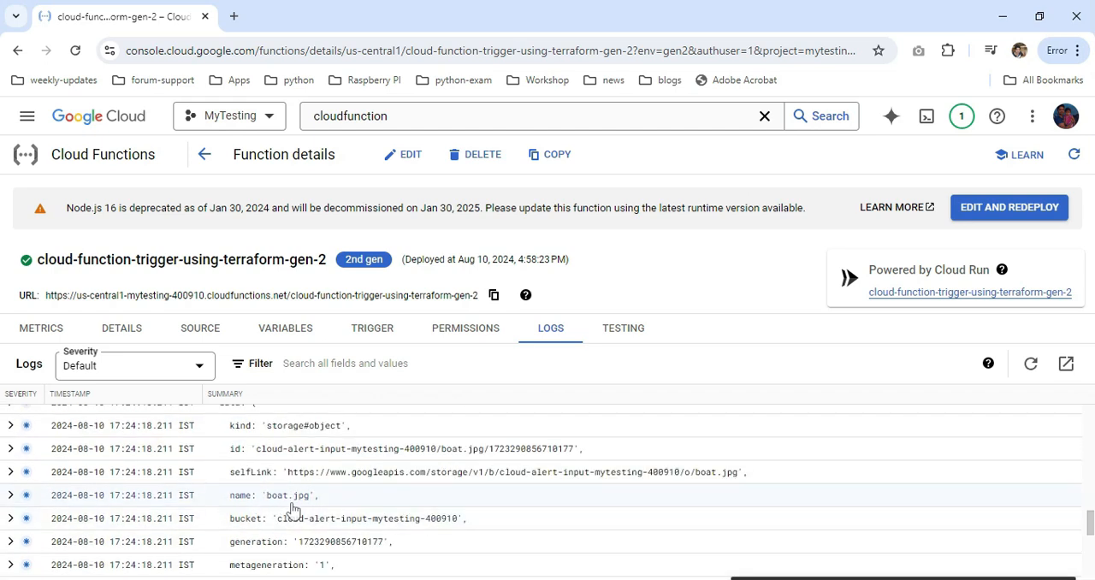
pyautogui.moveTo(276, 490)
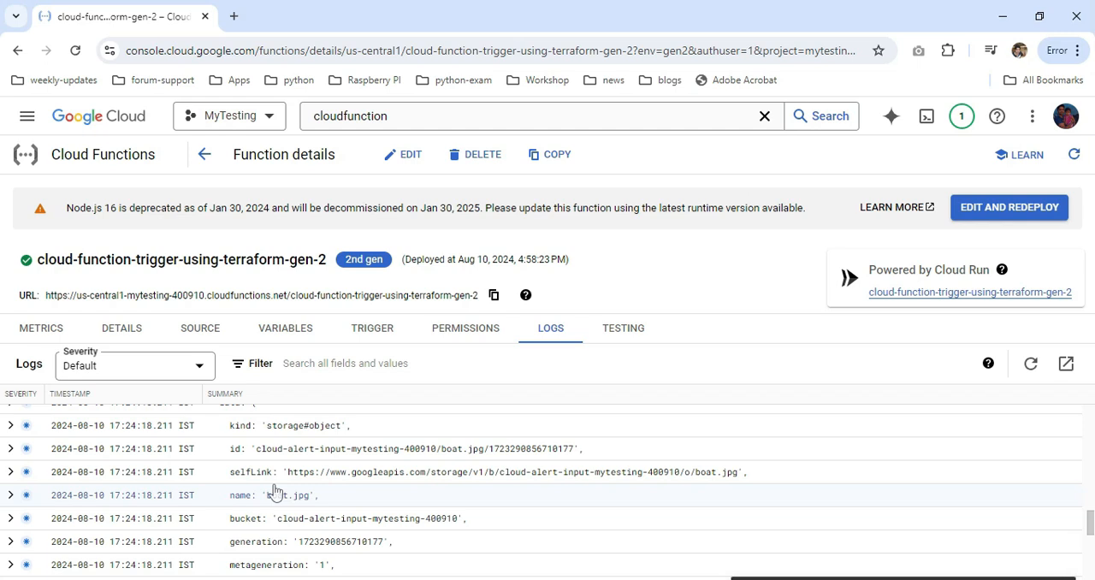
pyautogui.moveTo(373, 509)
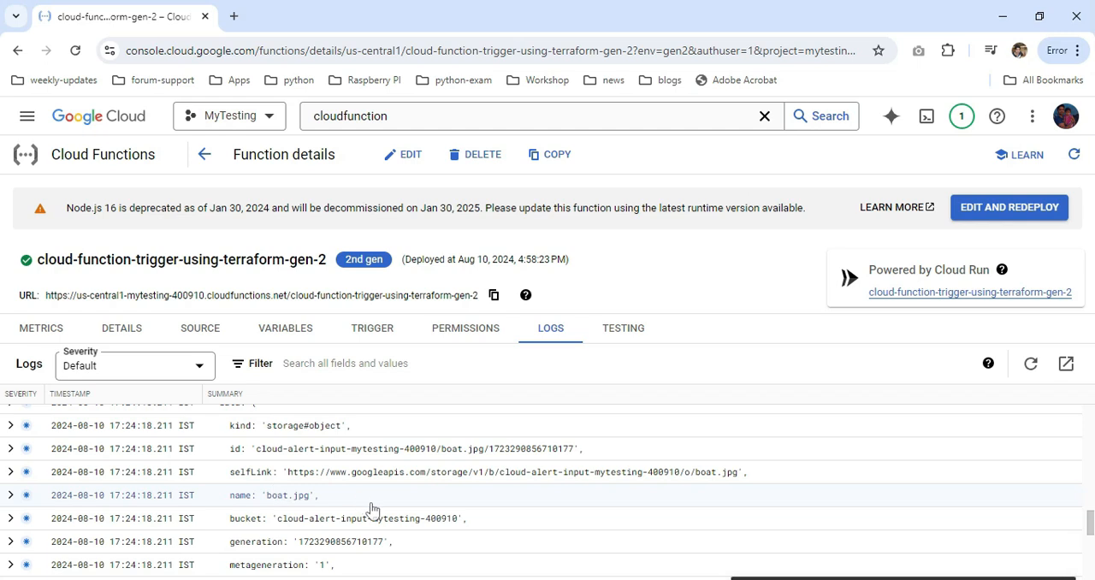